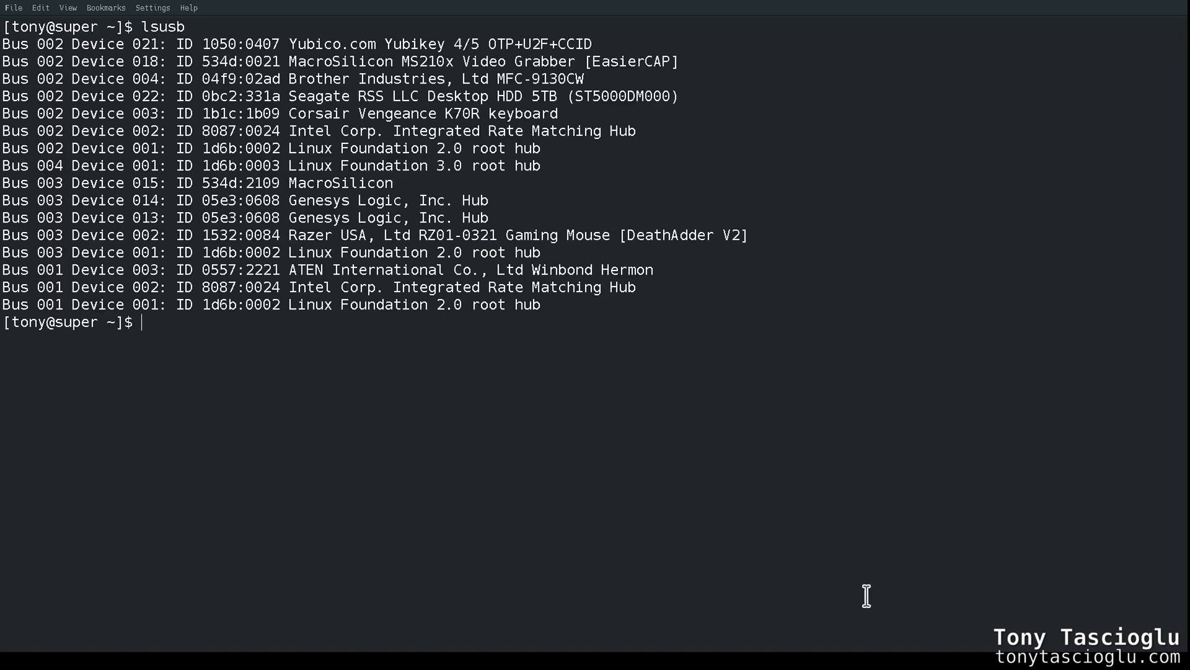
pyautogui.moveTo(441, 166)
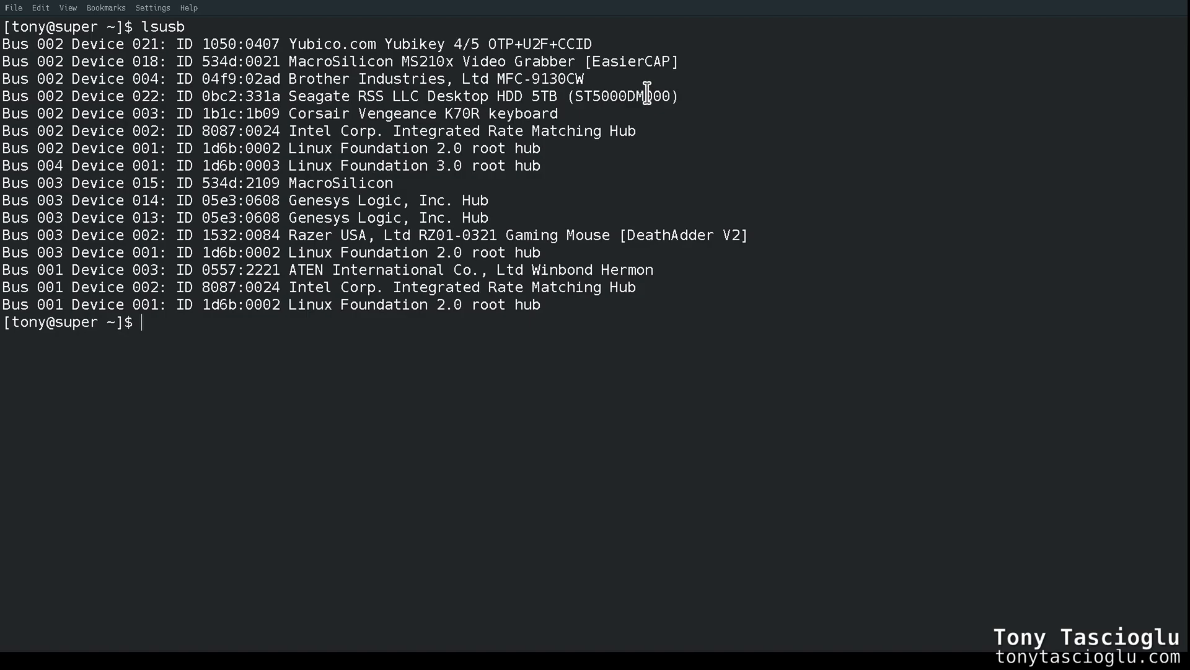
pyautogui.moveTo(496, 96)
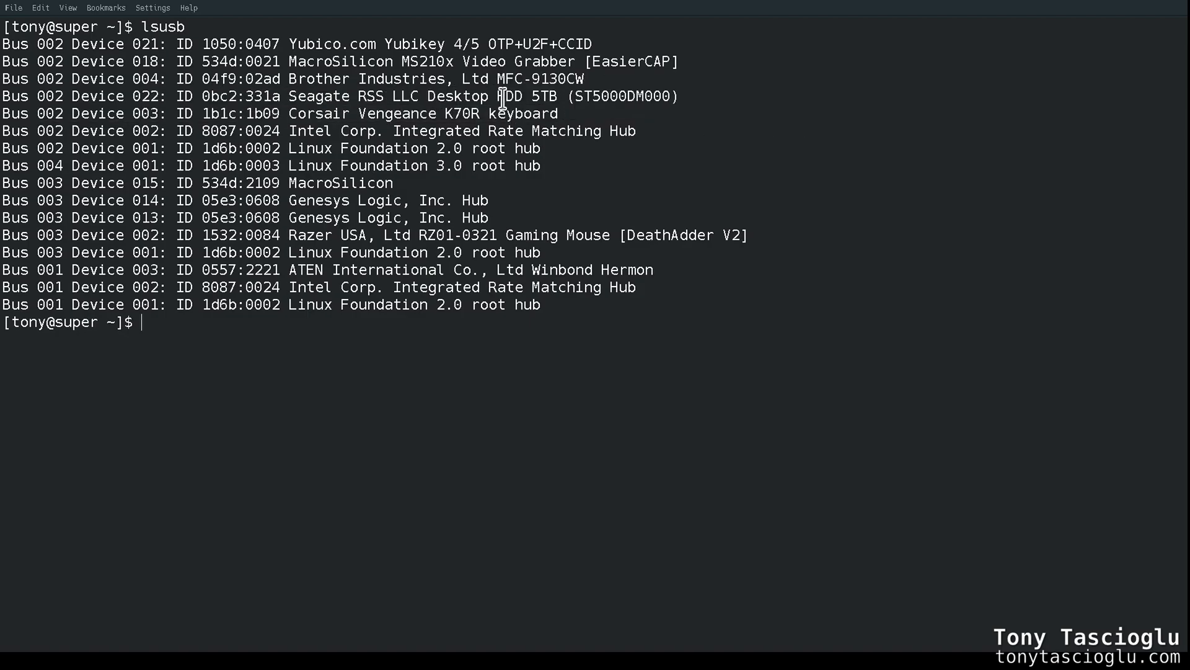
# Note the Seagate drive's ID in the lsusb output, then filter lsmod for "uas" to list uas and usb_storage
pyautogui.doubleClick(240, 97)
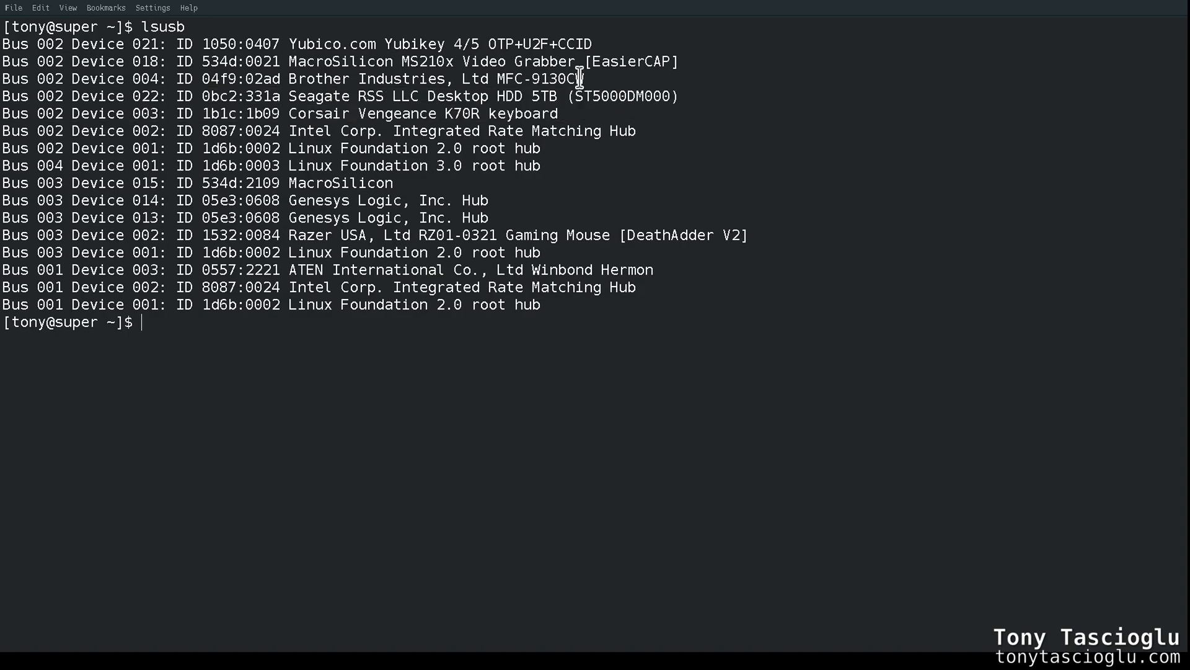
pyautogui.moveTo(225, 97)
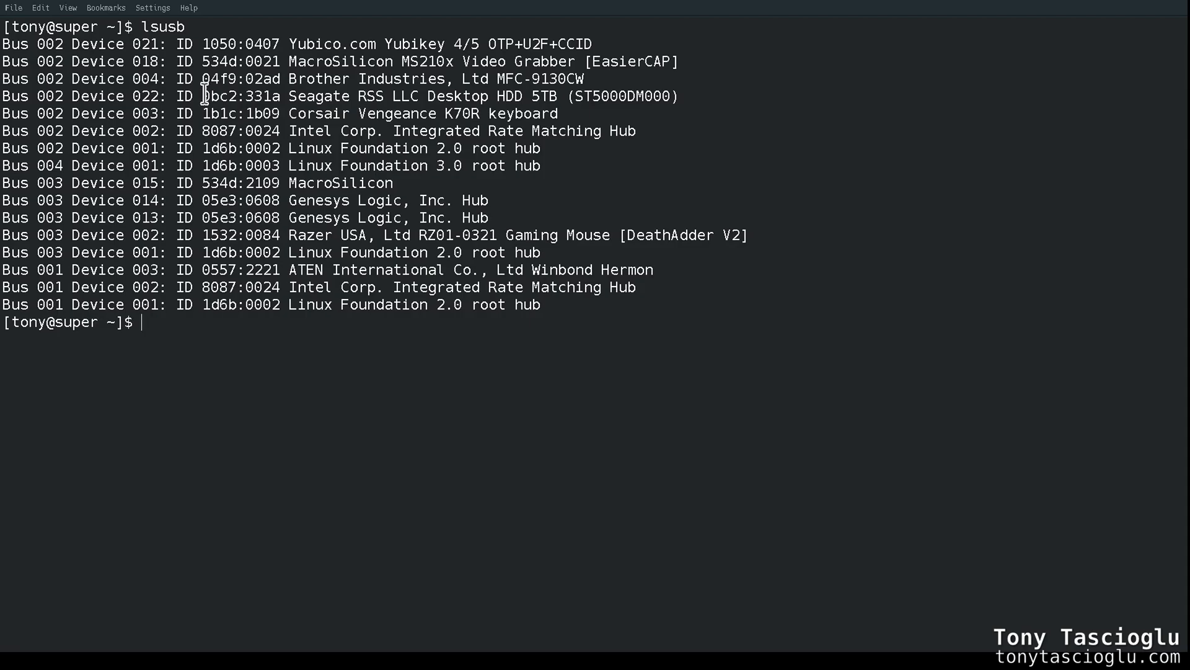
pyautogui.doubleClick(221, 97)
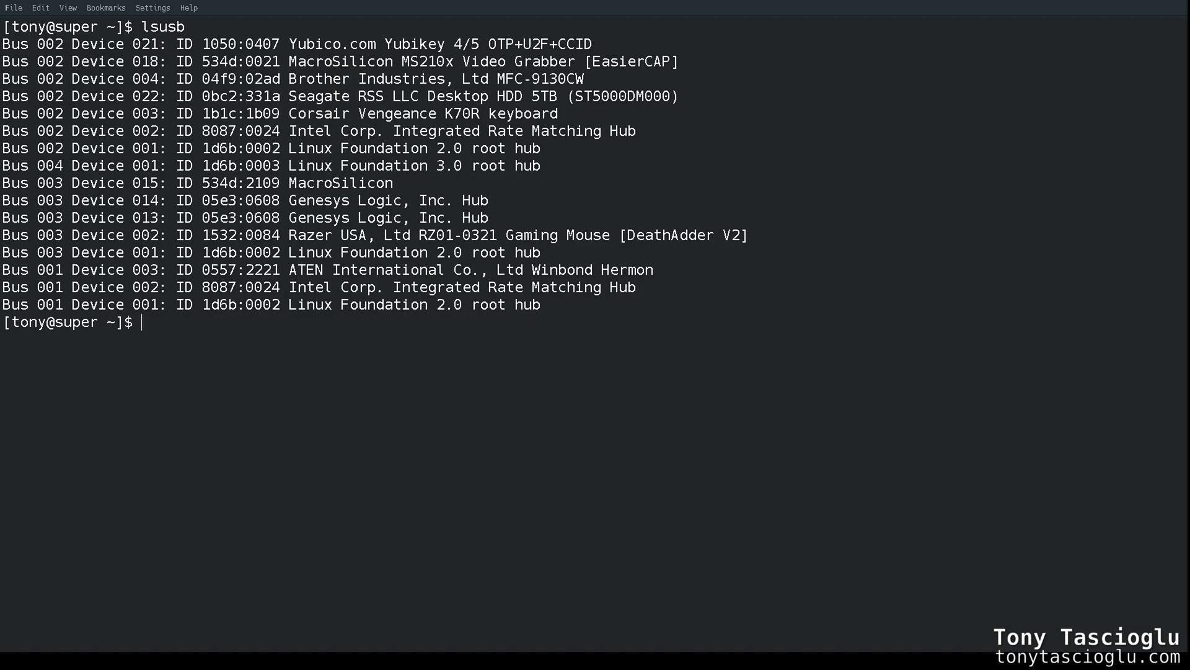
pyautogui.moveTo(493, 233)
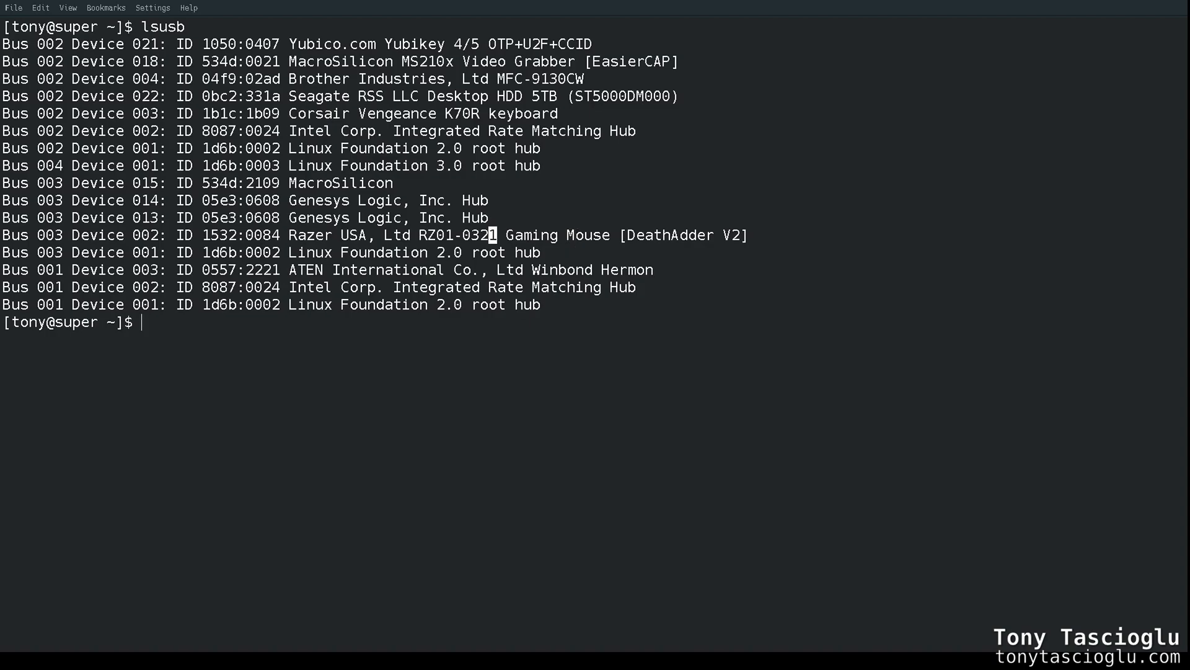
pyautogui.write('lsmod')
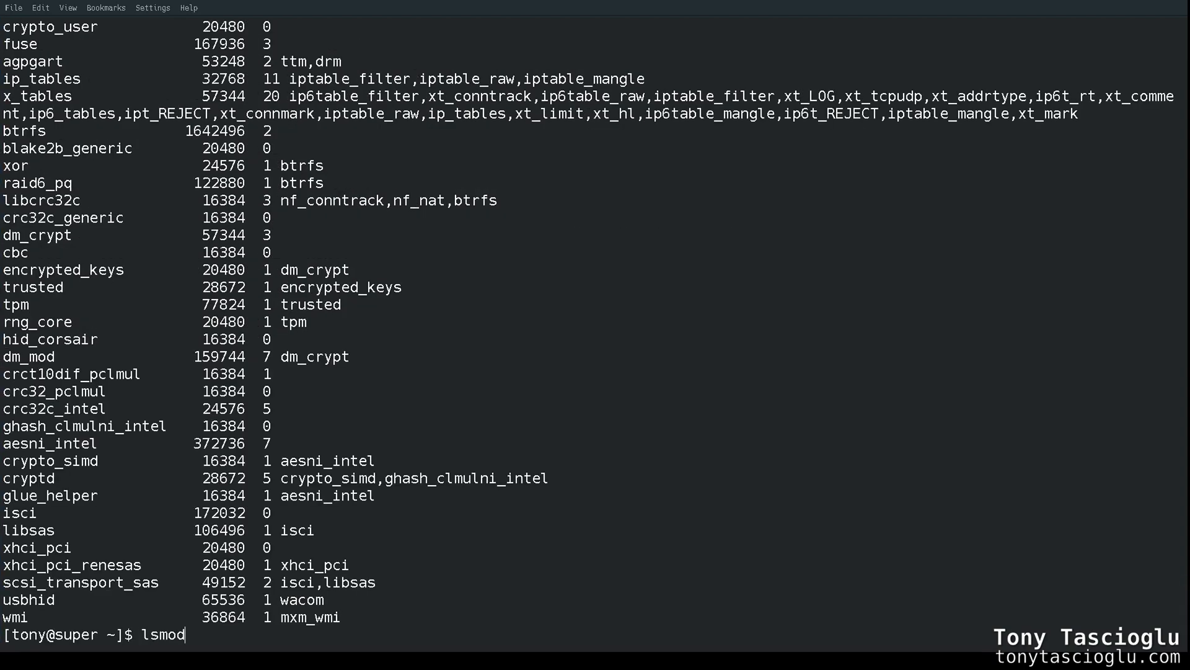
pyautogui.write('| grep "uas')
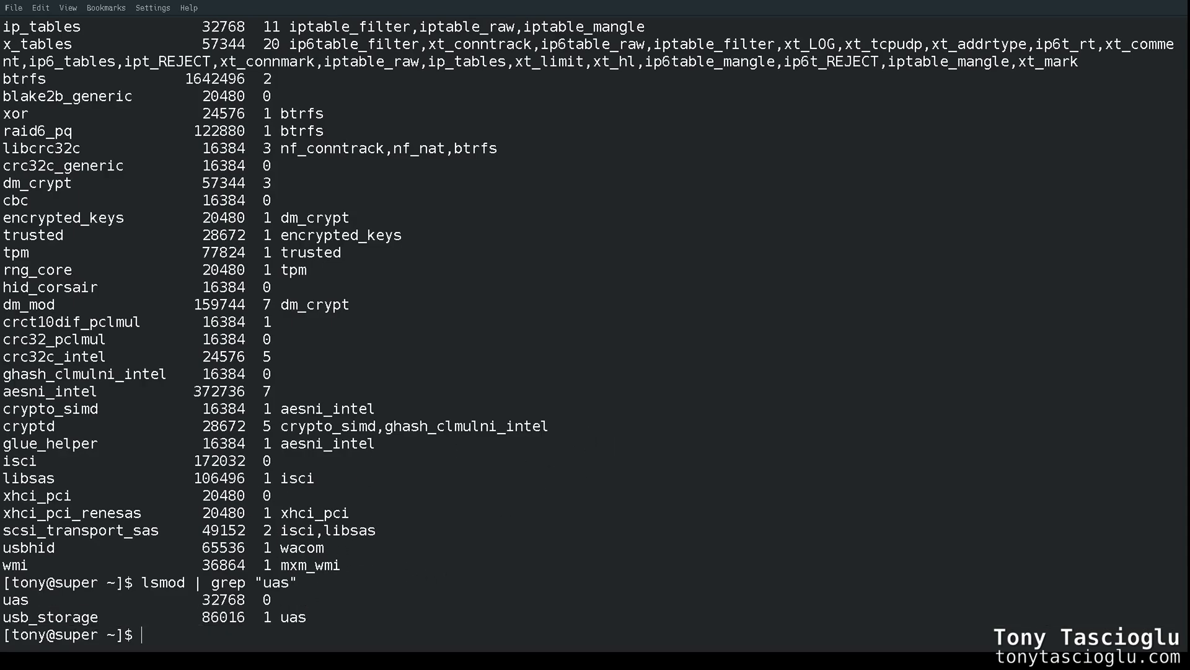
pyautogui.moveTo(462, 537)
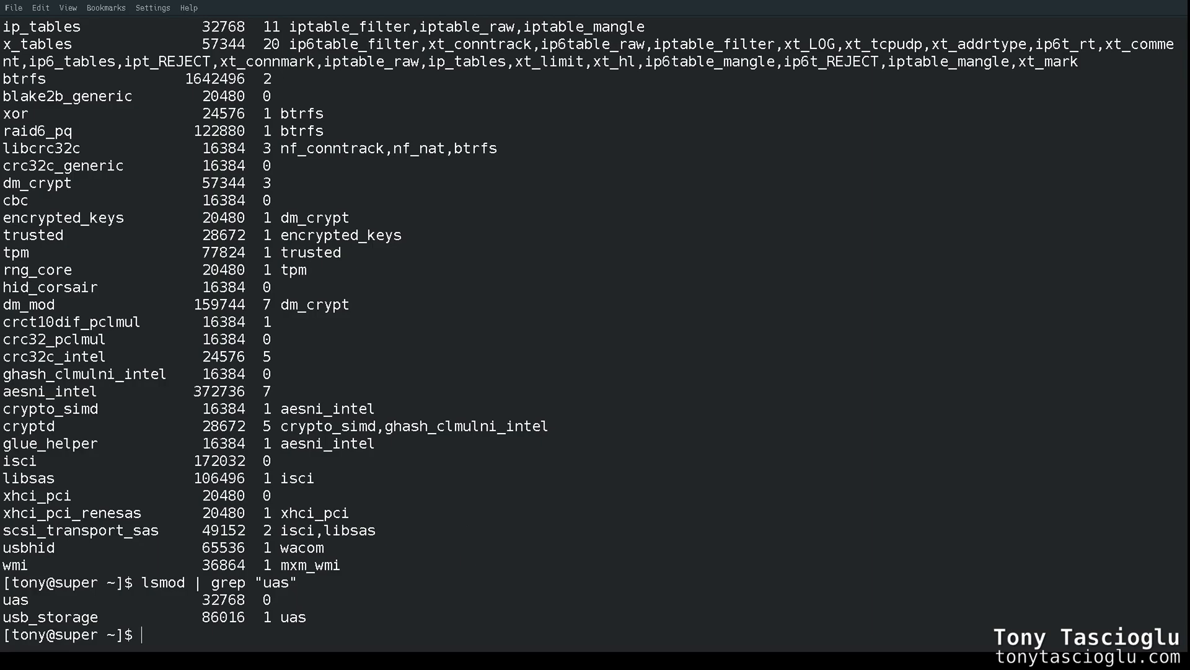
# List block devices with lsblk, showing the unpartitioned 7.3T disk sdc
pyautogui.write('lsblk')
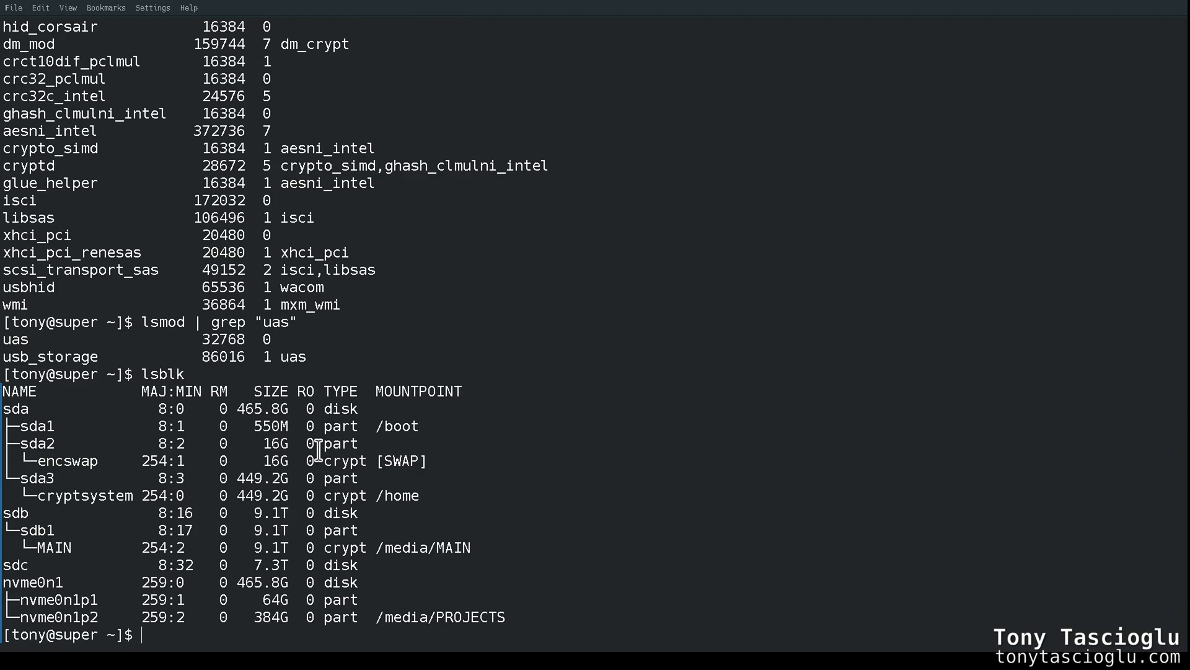
pyautogui.moveTo(218, 566)
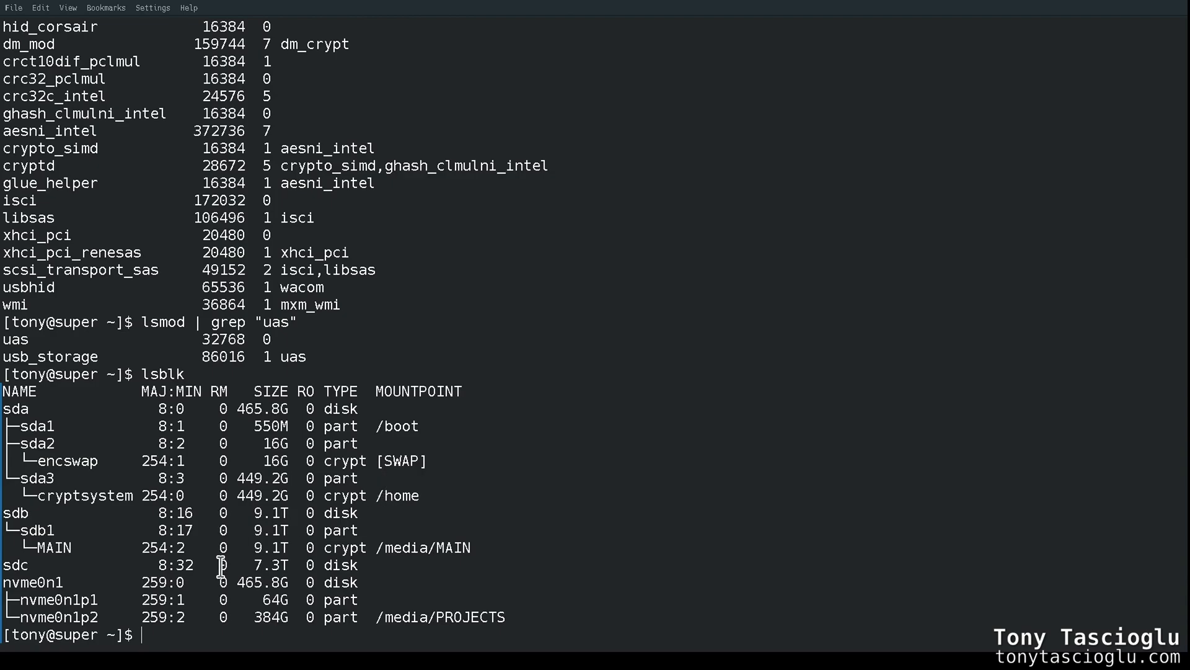
pyautogui.moveTo(291, 547)
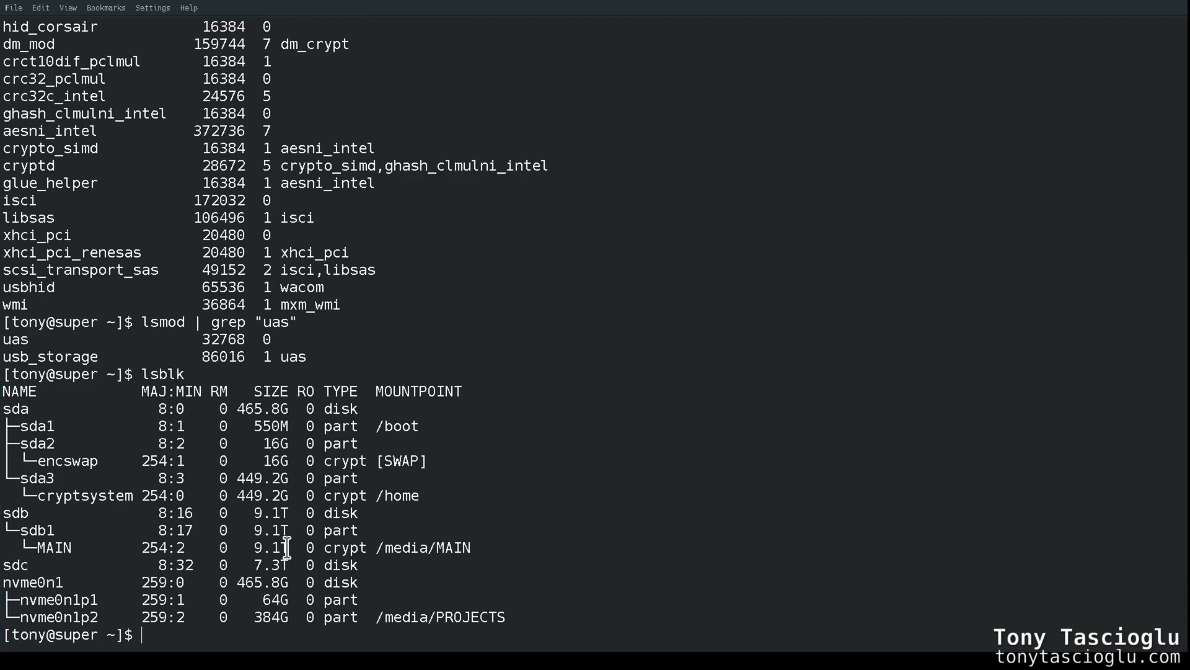
# Run sudo smartctl -a /dev/sdc and mark the Read Device Identity failure in its error output
pyautogui.write('sudo s')
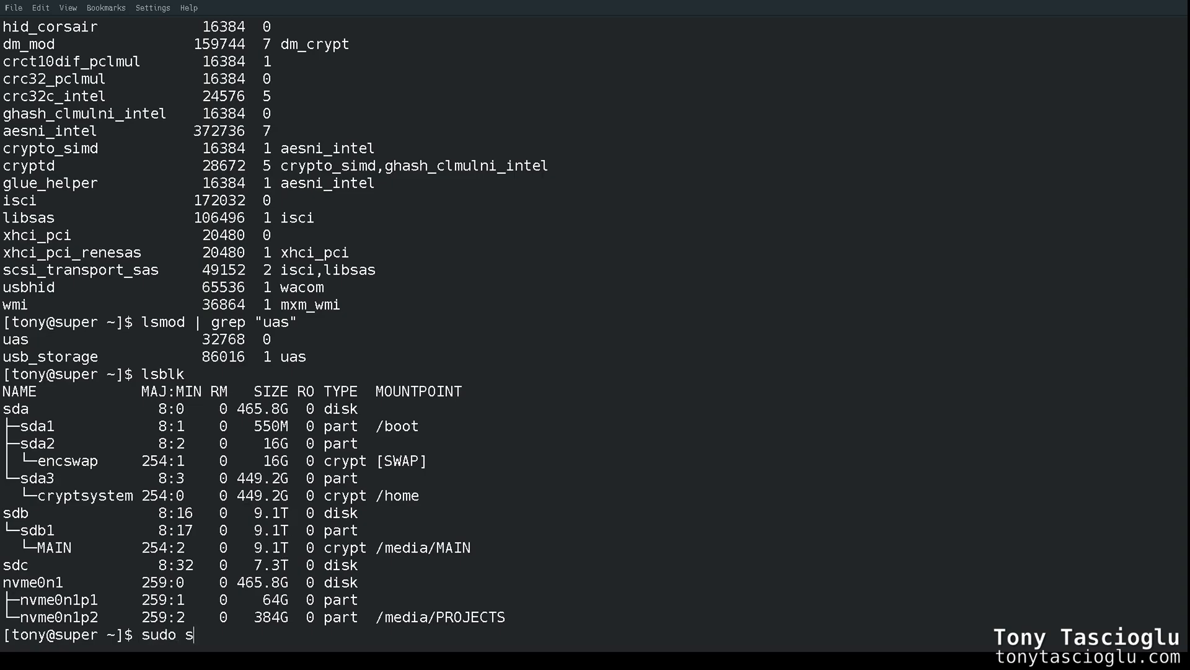
pyautogui.write('martctl')
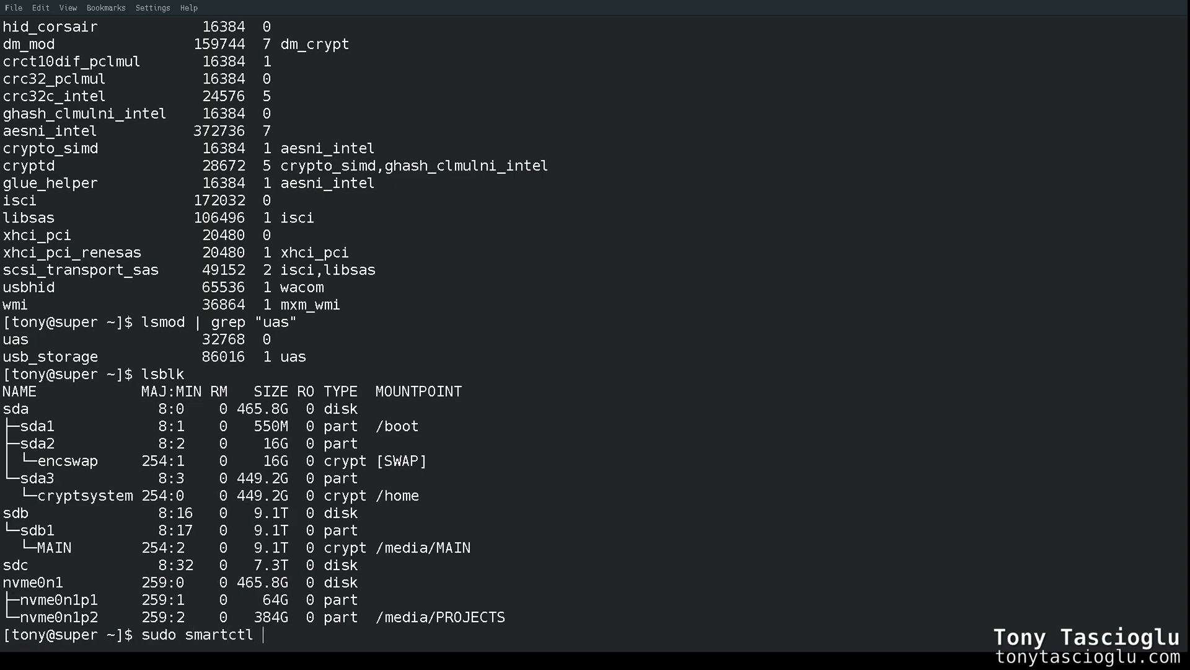
pyautogui.write('-a /dec')
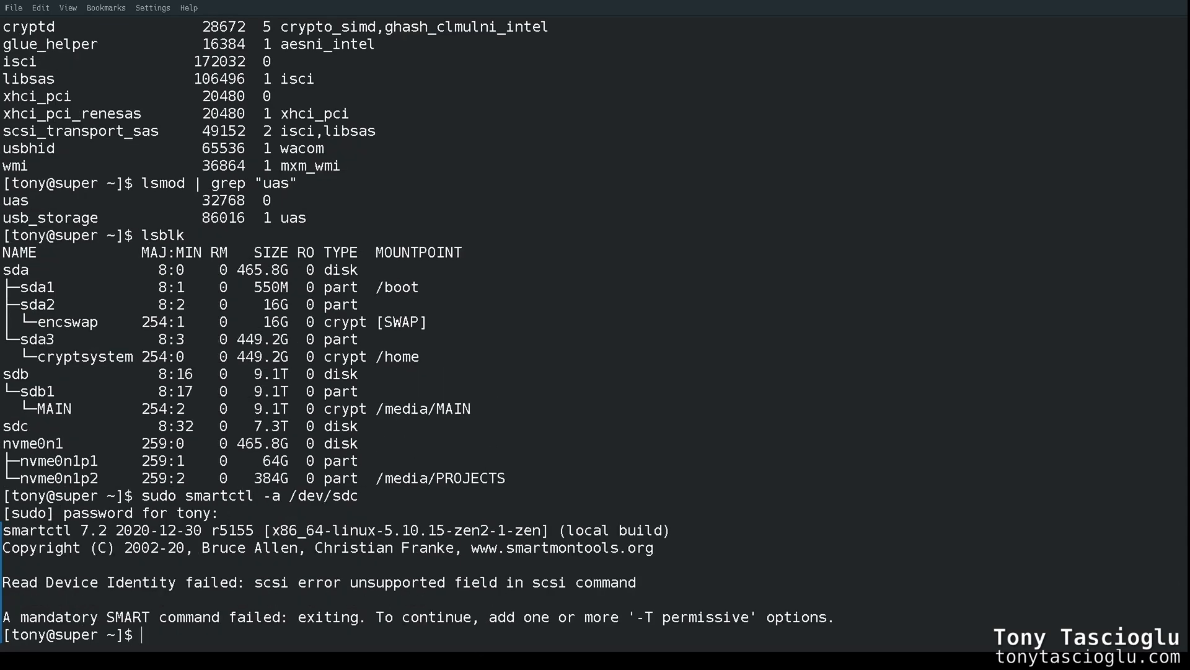
pyautogui.moveTo(180, 530)
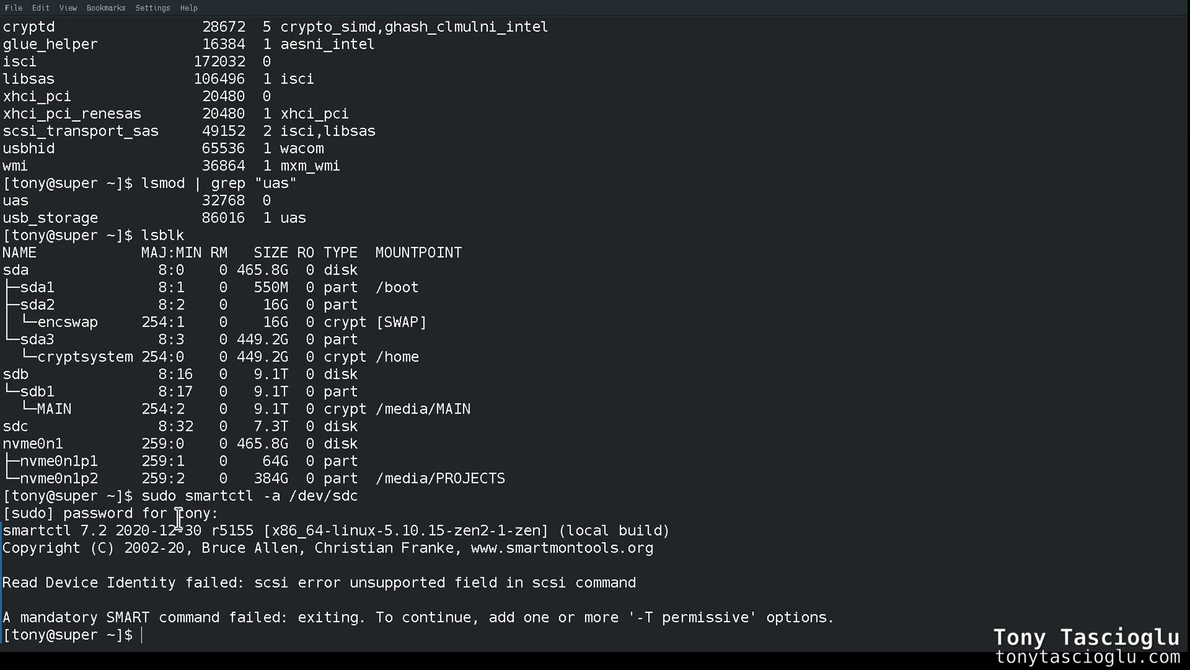
pyautogui.moveTo(227, 538)
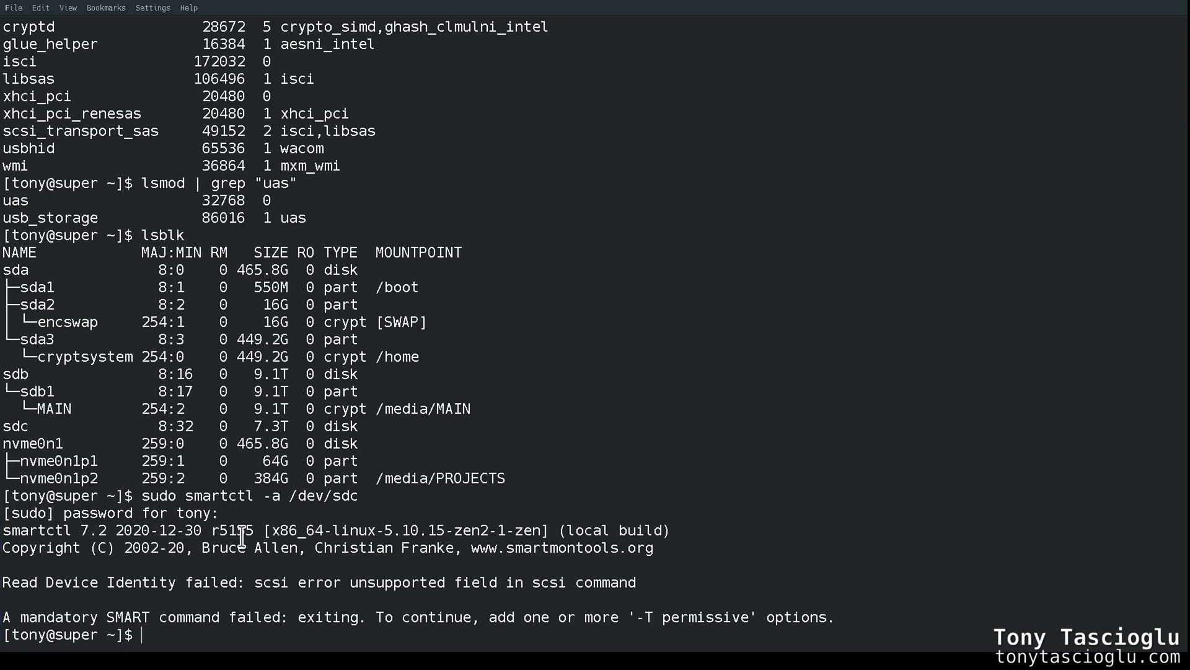
pyautogui.doubleClick(112, 583)
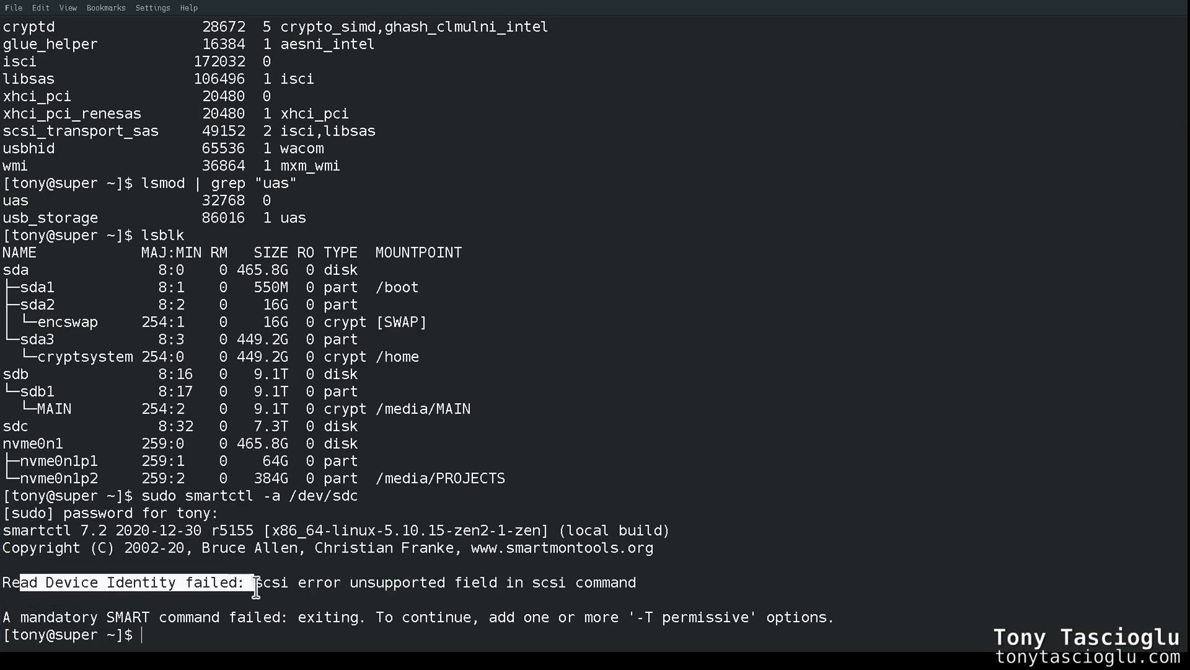
pyautogui.moveTo(258, 583); pyautogui.dragTo(653, 583)
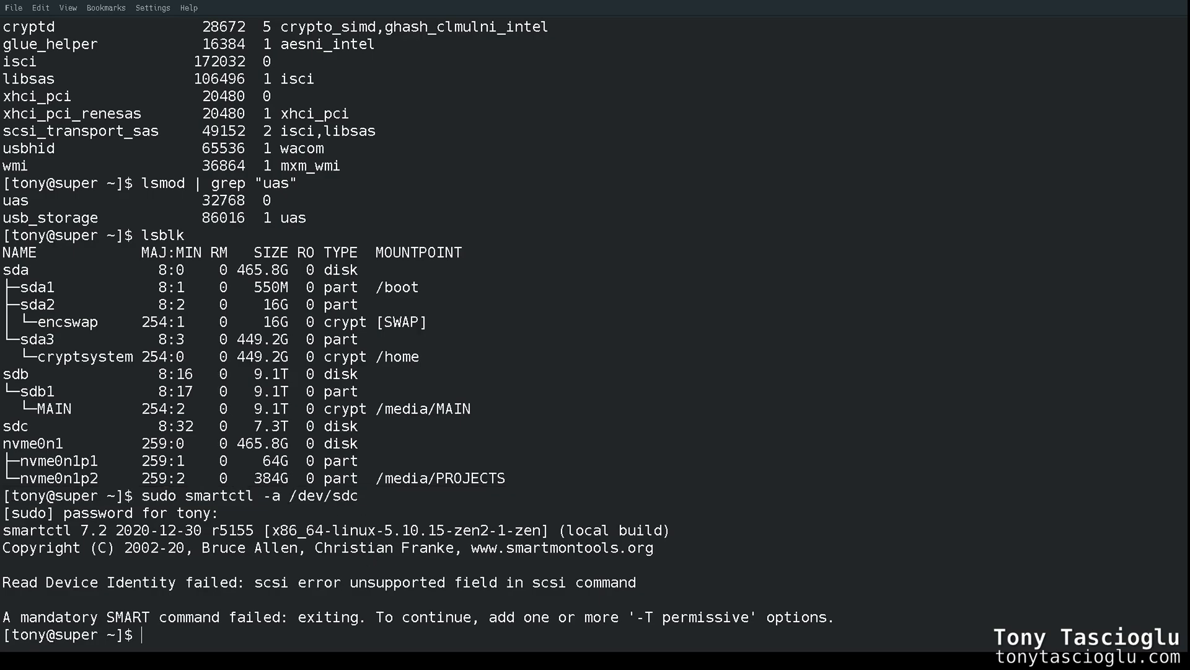
pyautogui.moveTo(692, 424)
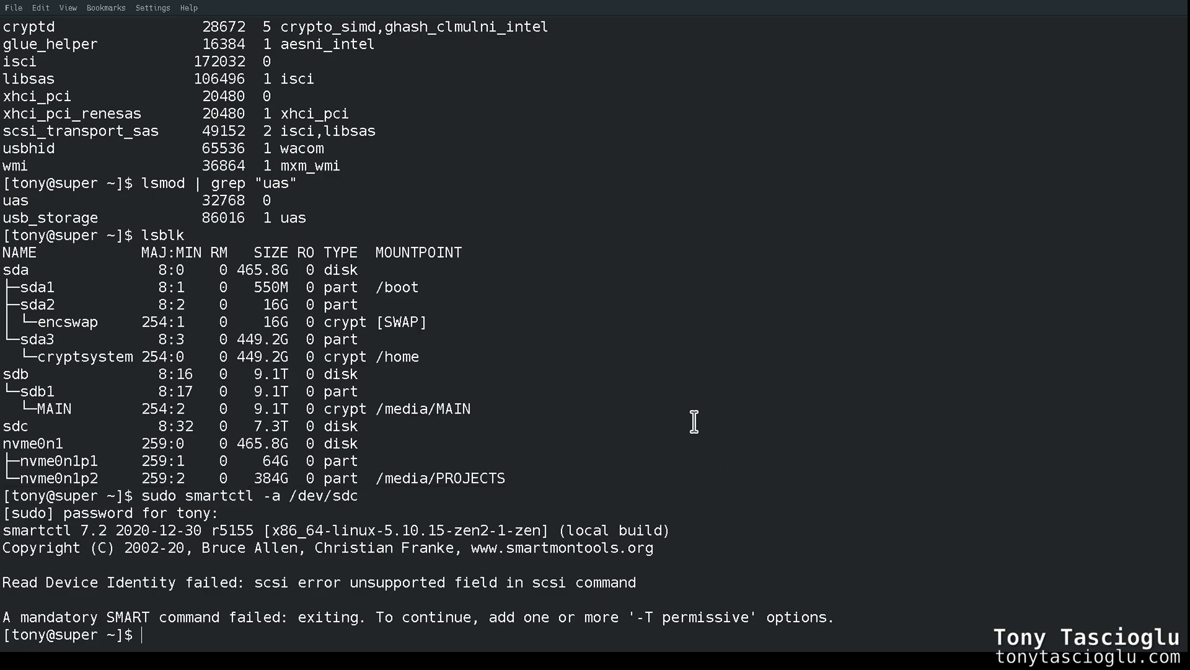
pyautogui.moveTo(783, 483)
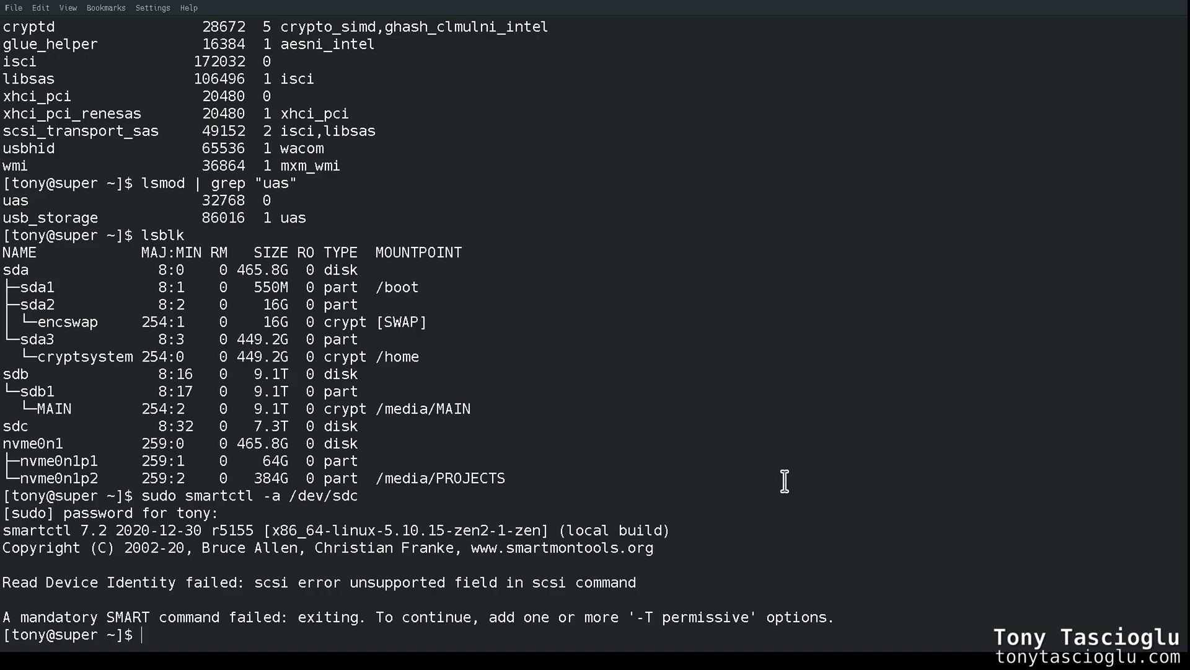
pyautogui.moveTo(720, 479)
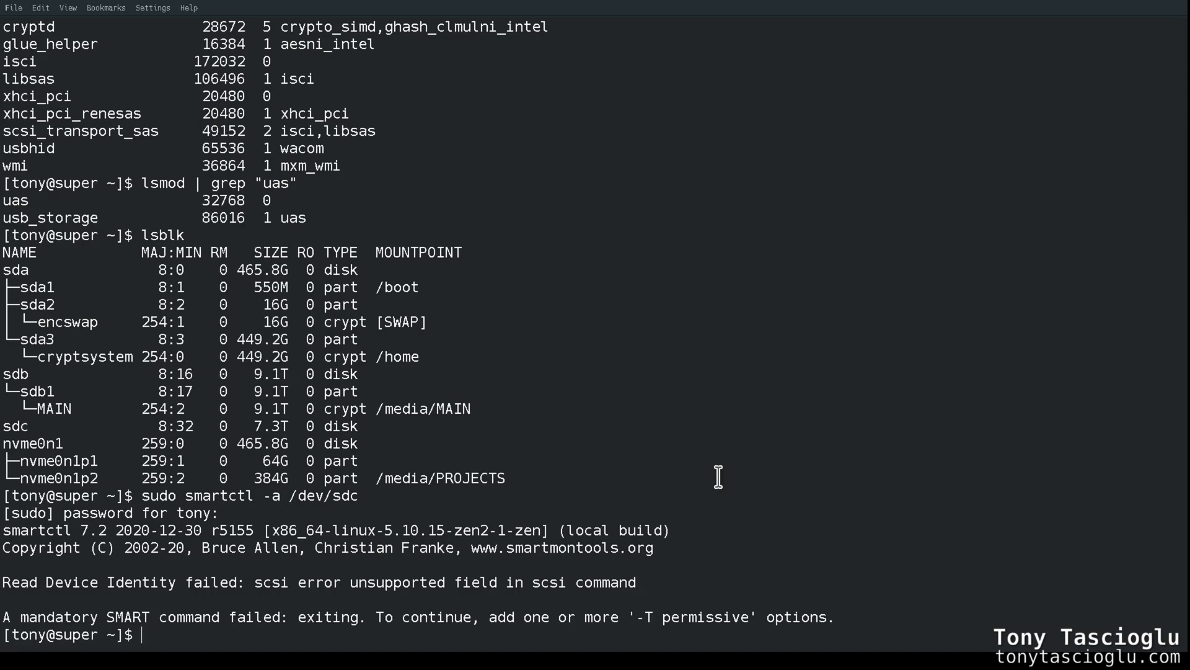
# Remove the uas module with sudo modprobe -r, then try removing usb-storage, which fails as in use
pyautogui.write('sudo')
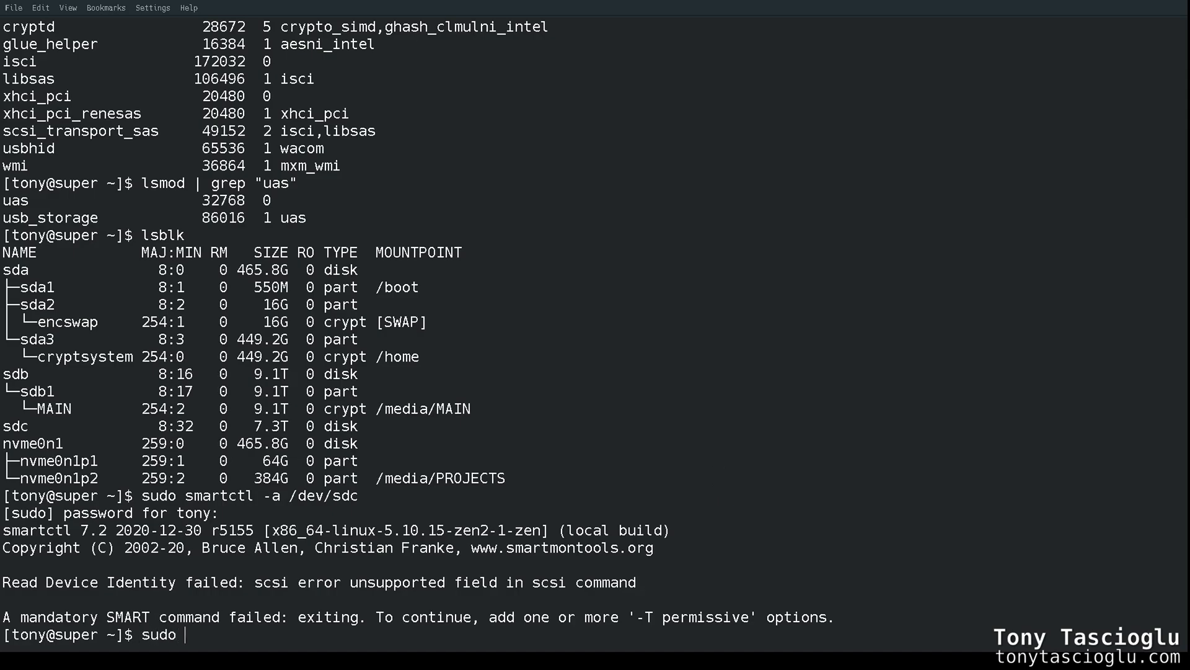
pyautogui.write('modprobe')
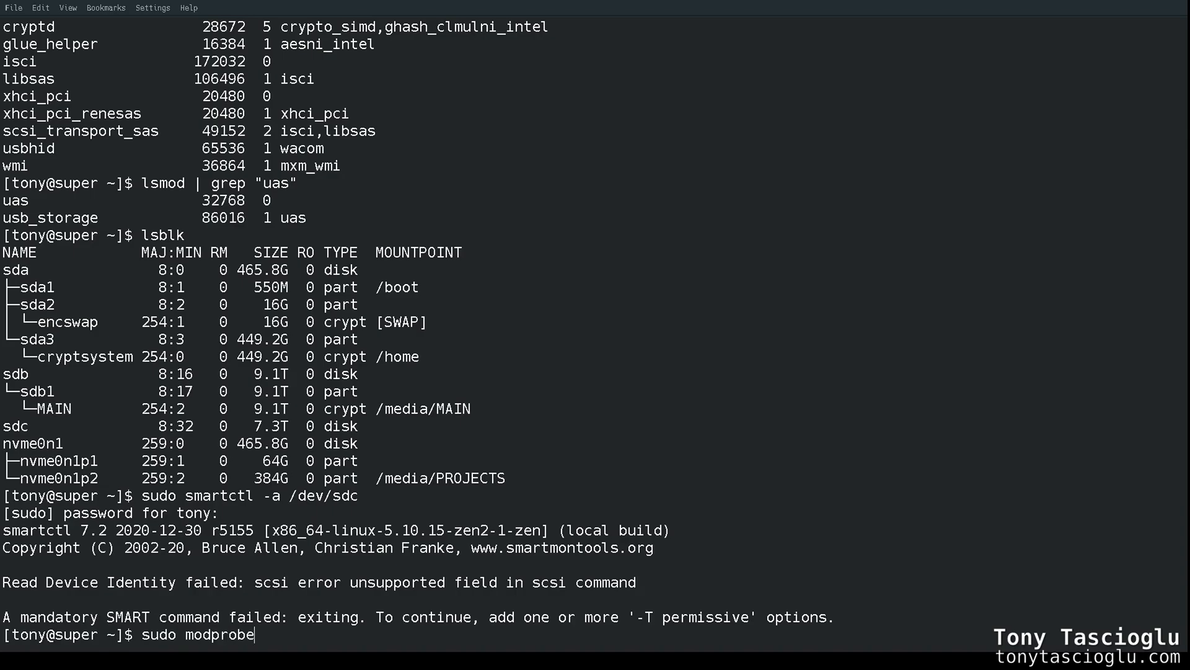
pyautogui.write('-r')
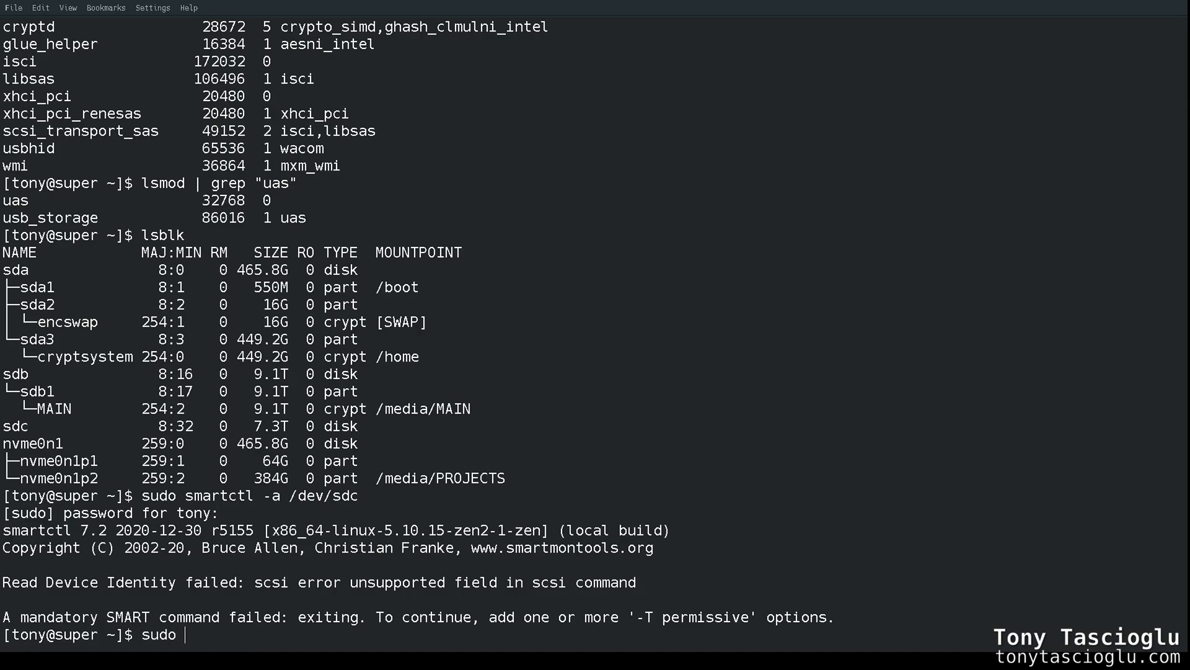
pyautogui.write('m')
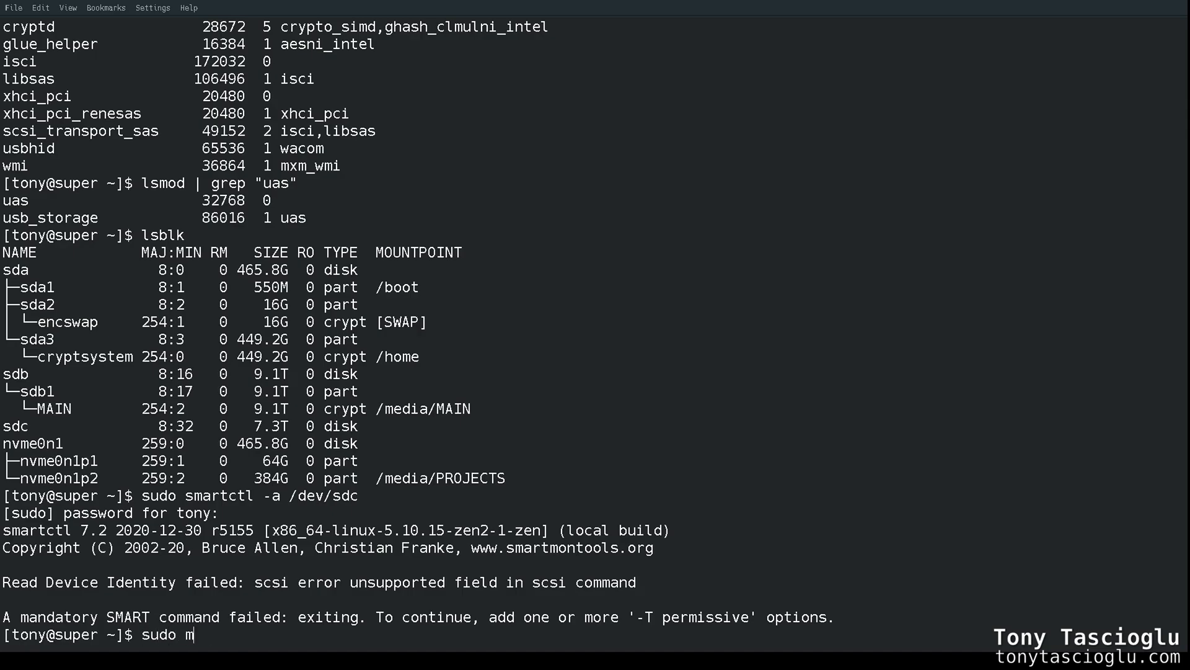
pyautogui.write('odprobe -r')
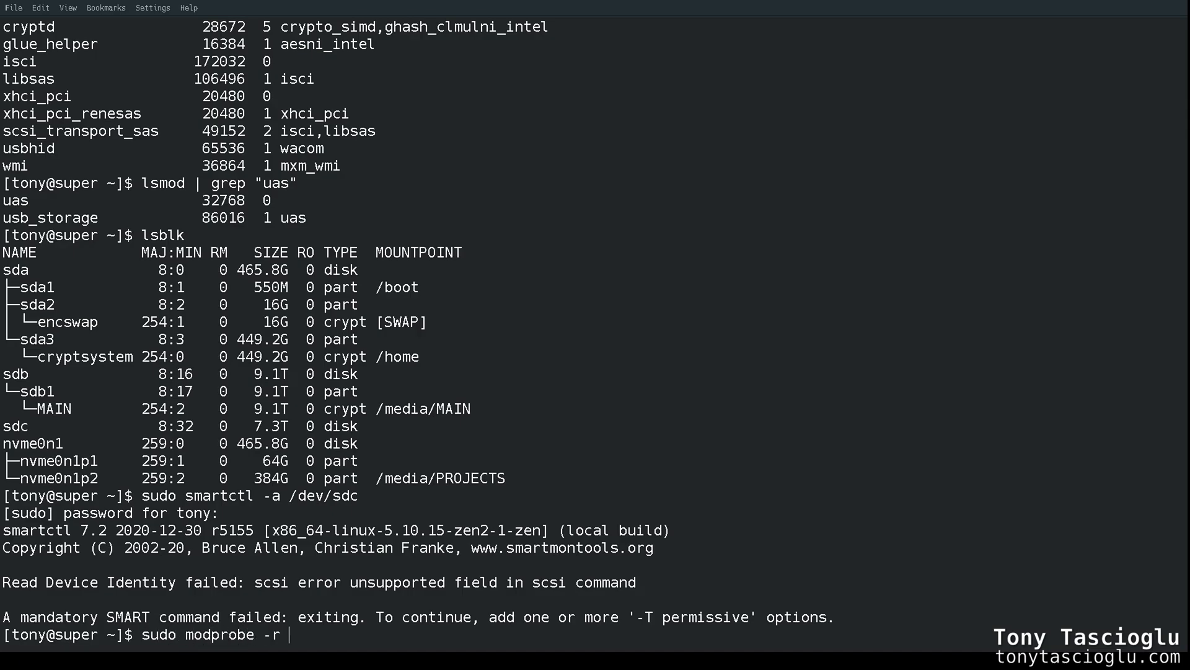
pyautogui.write('usb-s')
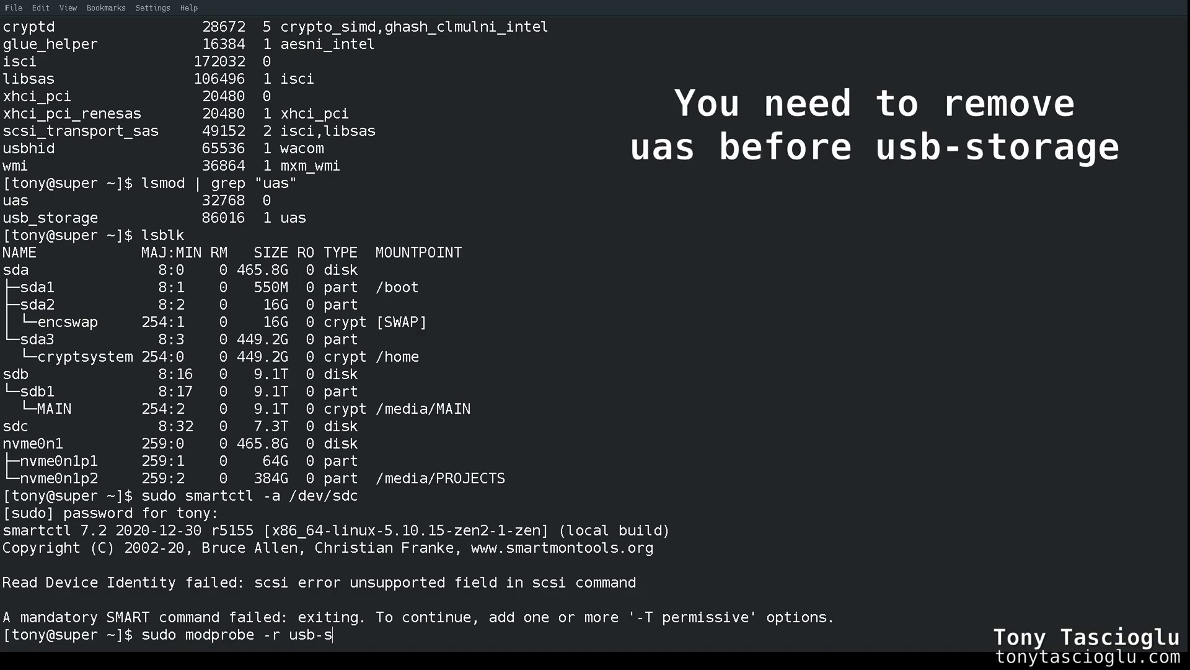
pyautogui.write('torage')
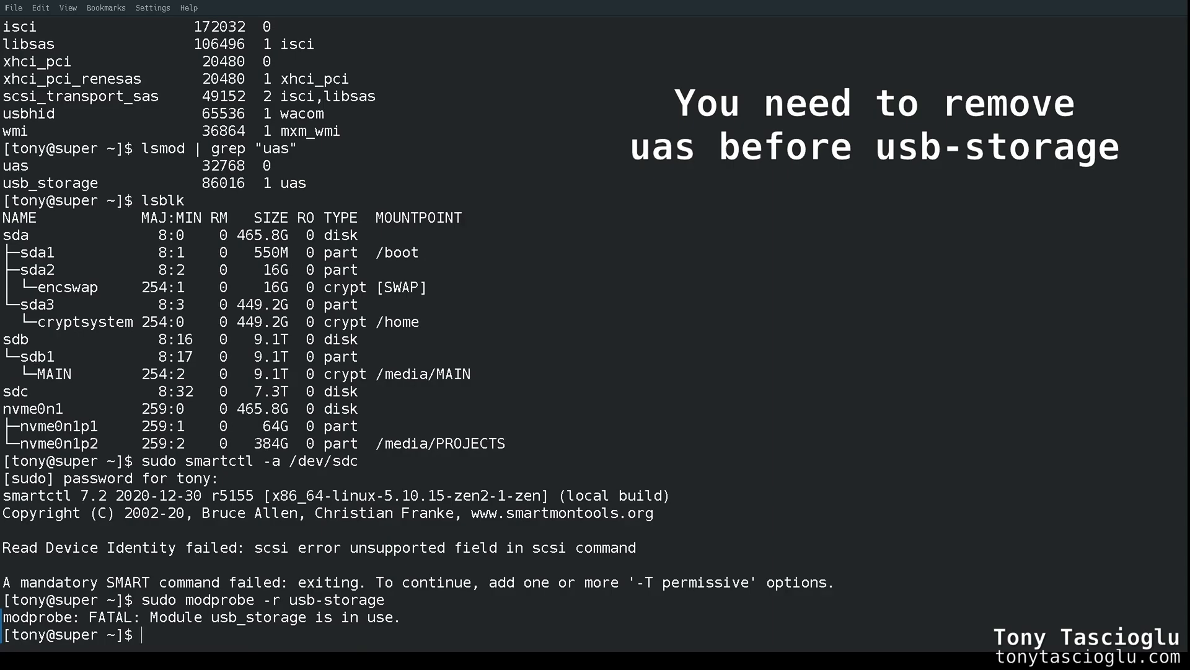
# Retry sudo modprobe -r usb-storage until both modules unload without errors
pyautogui.write('sudo modprobe -r usb-storage')
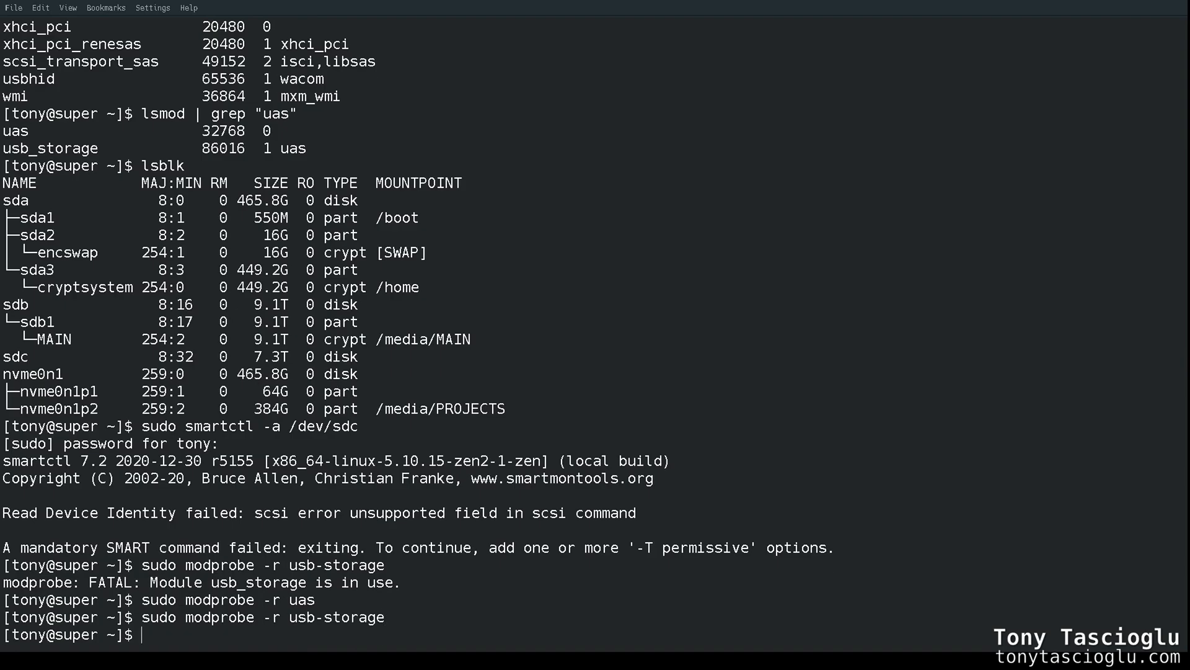
pyautogui.doubleClick(302, 600)
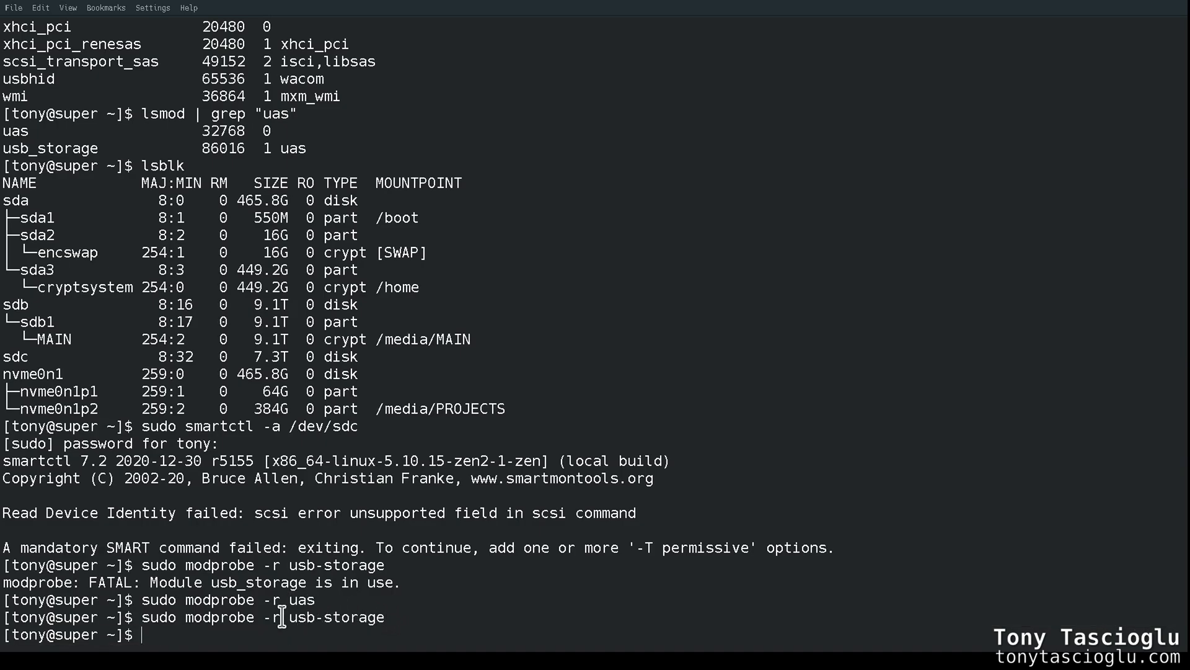
pyautogui.doubleClick(300, 600)
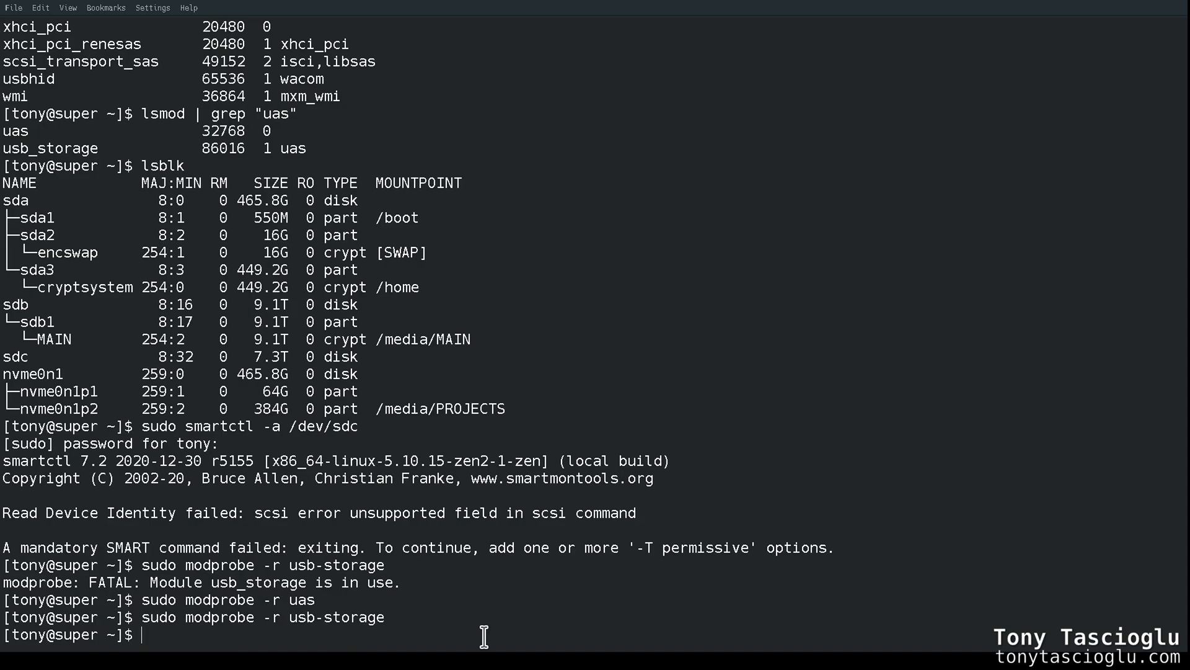
pyautogui.moveTo(662, 519)
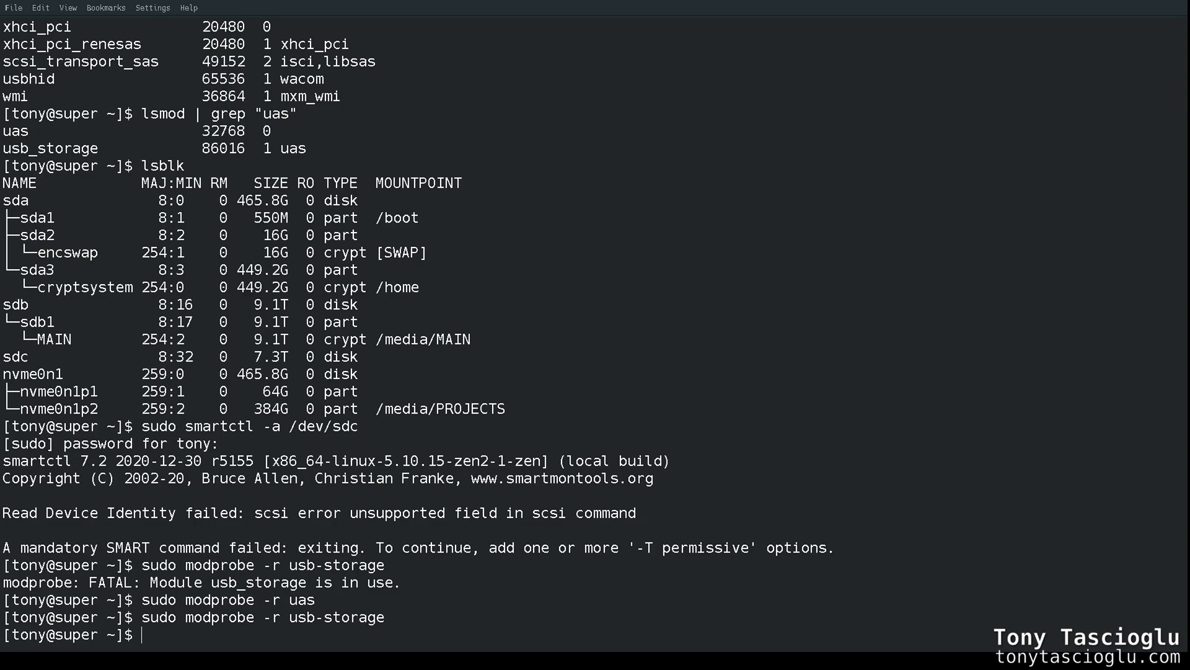
pyautogui.moveTo(351, 225)
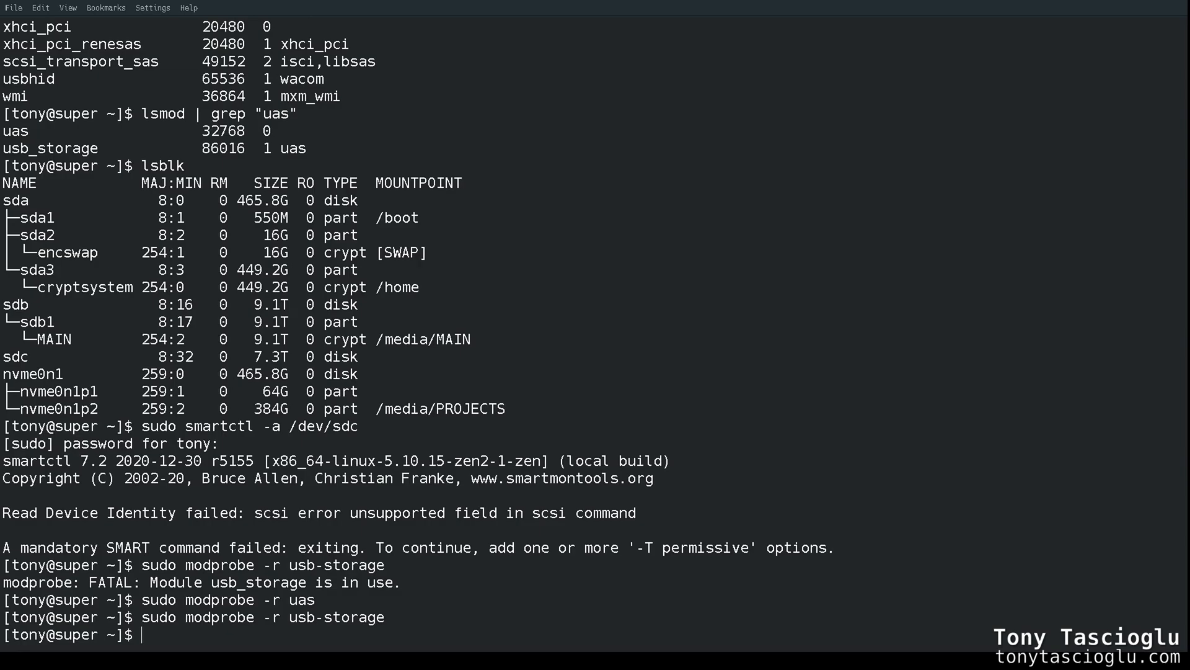
# Compose sudo modprobe usb-storage quirks=0bc2:331a:u to reload the driver with UAS disabled for the Seagate drive
pyautogui.write('sudo mo')
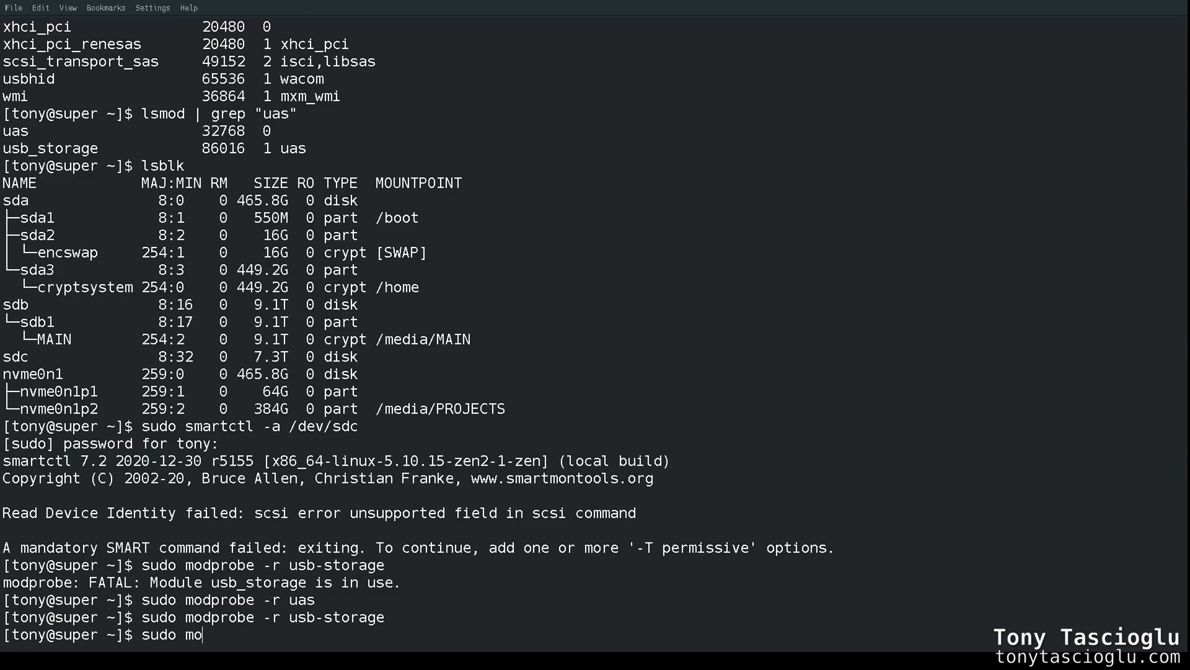
pyautogui.write('dprobe')
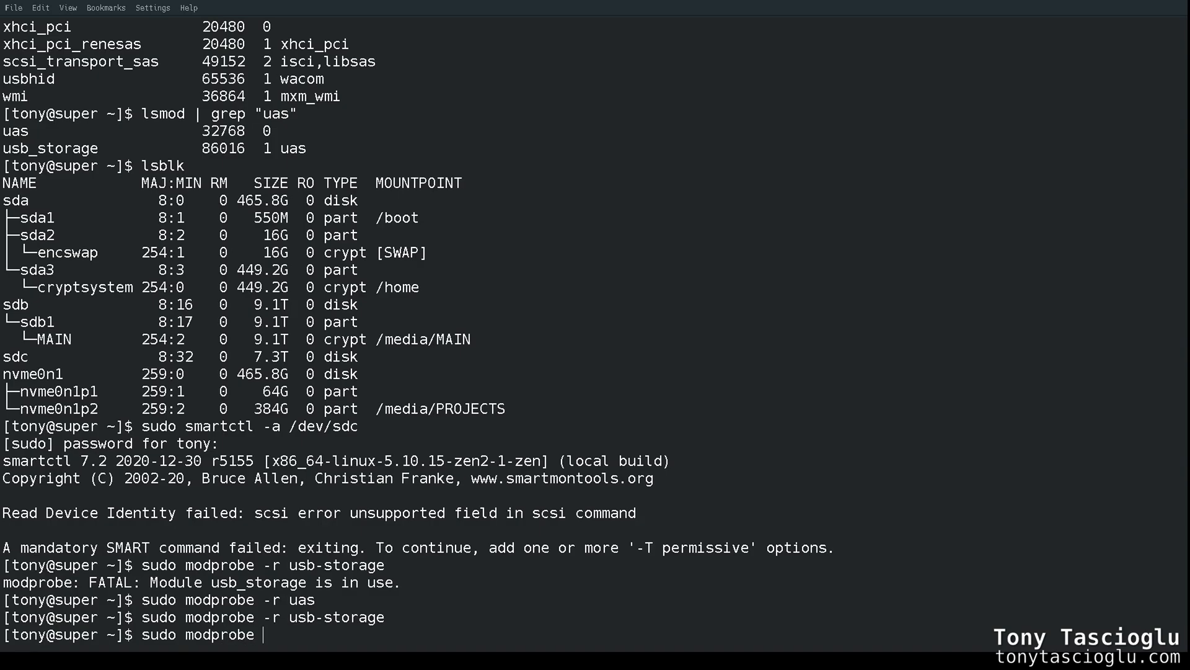
pyautogui.write('u')
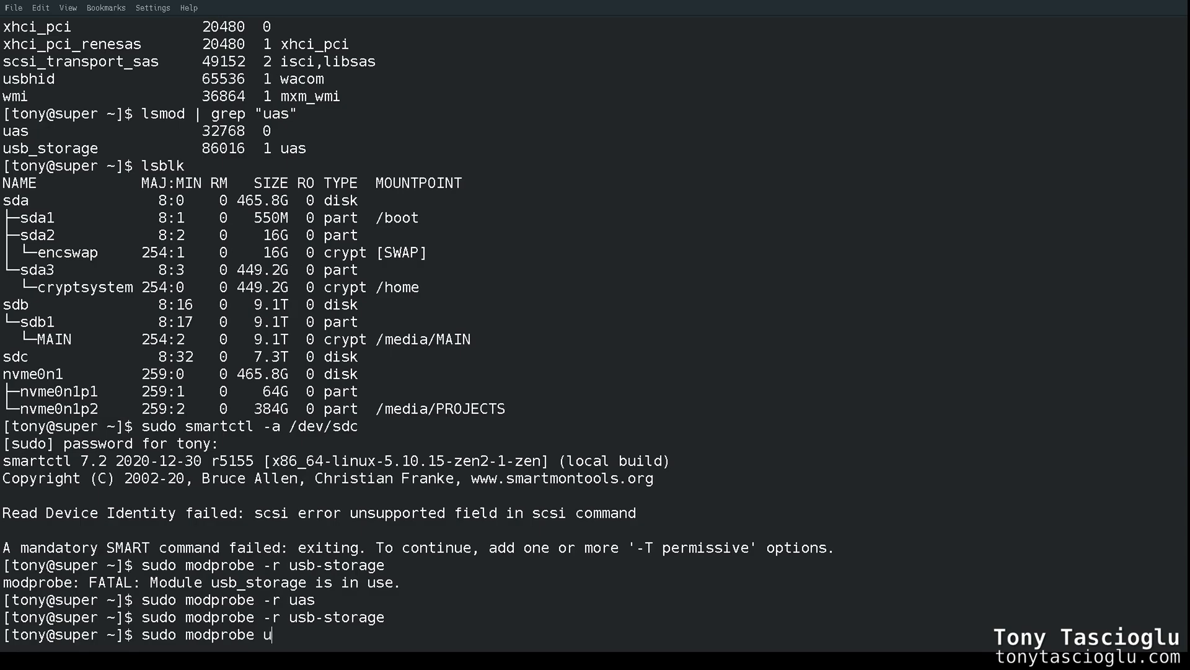
pyautogui.write('sb-storage')
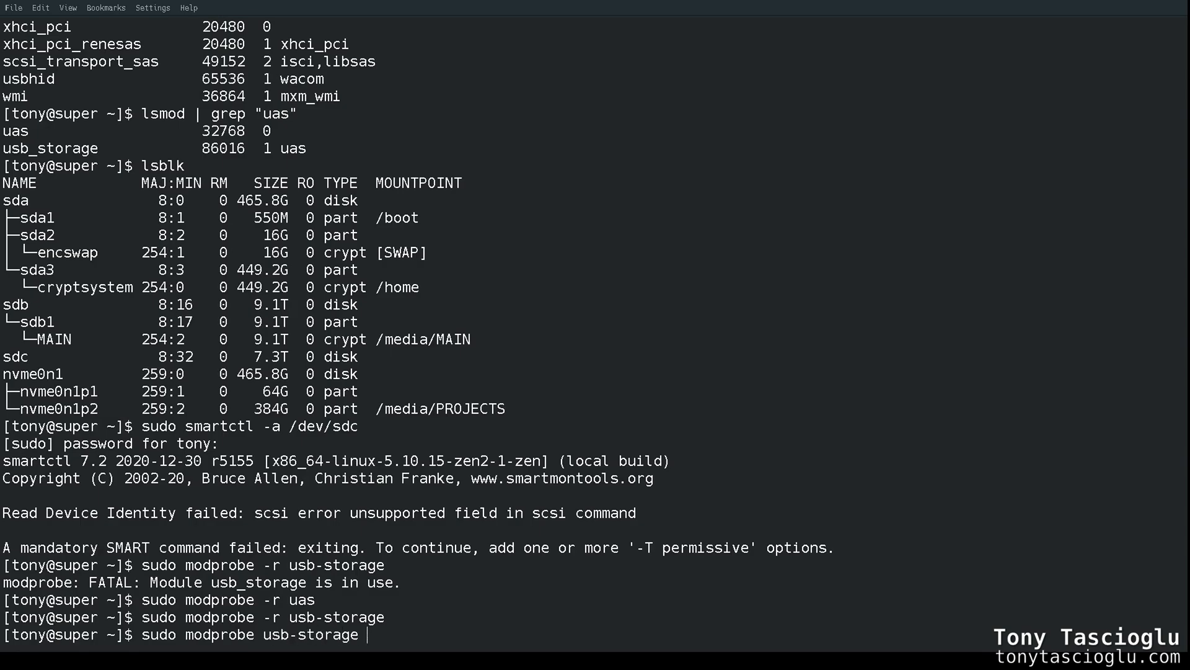
pyautogui.write('quir')
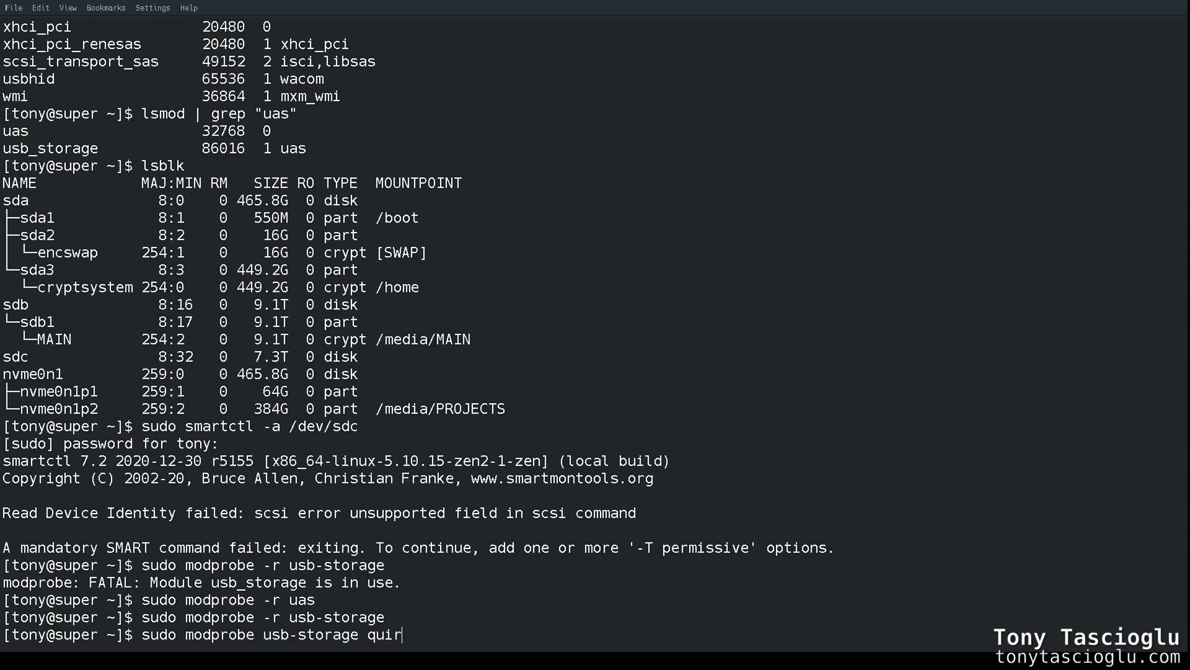
pyautogui.write('ks=')
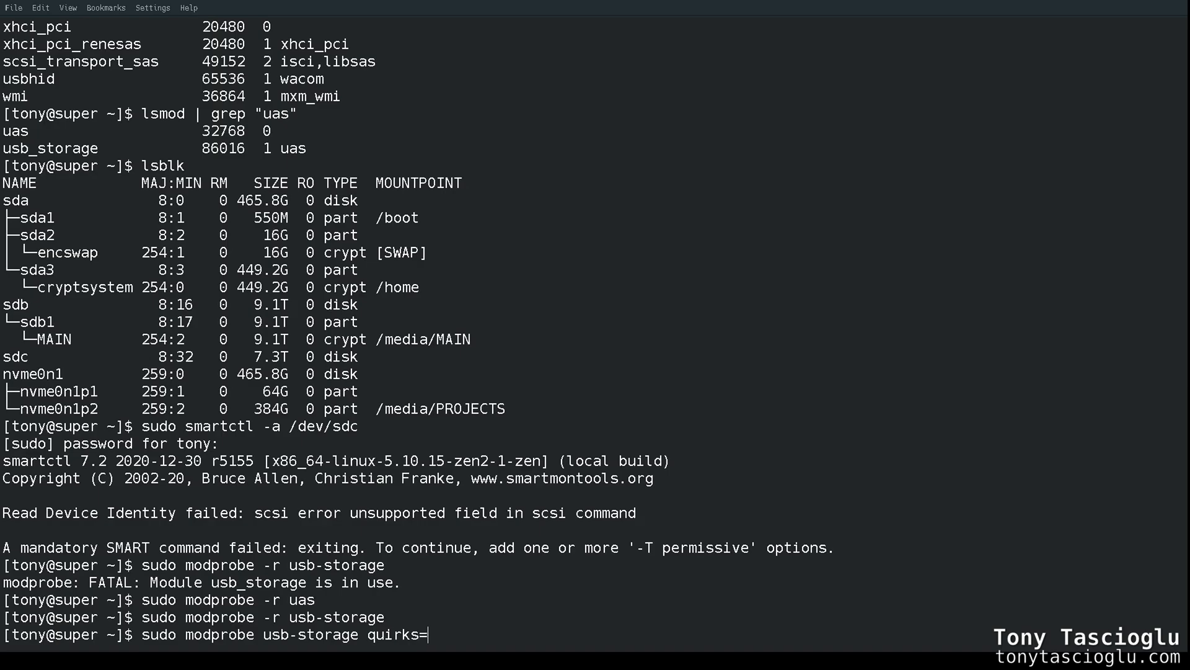
pyautogui.write('0bc2')
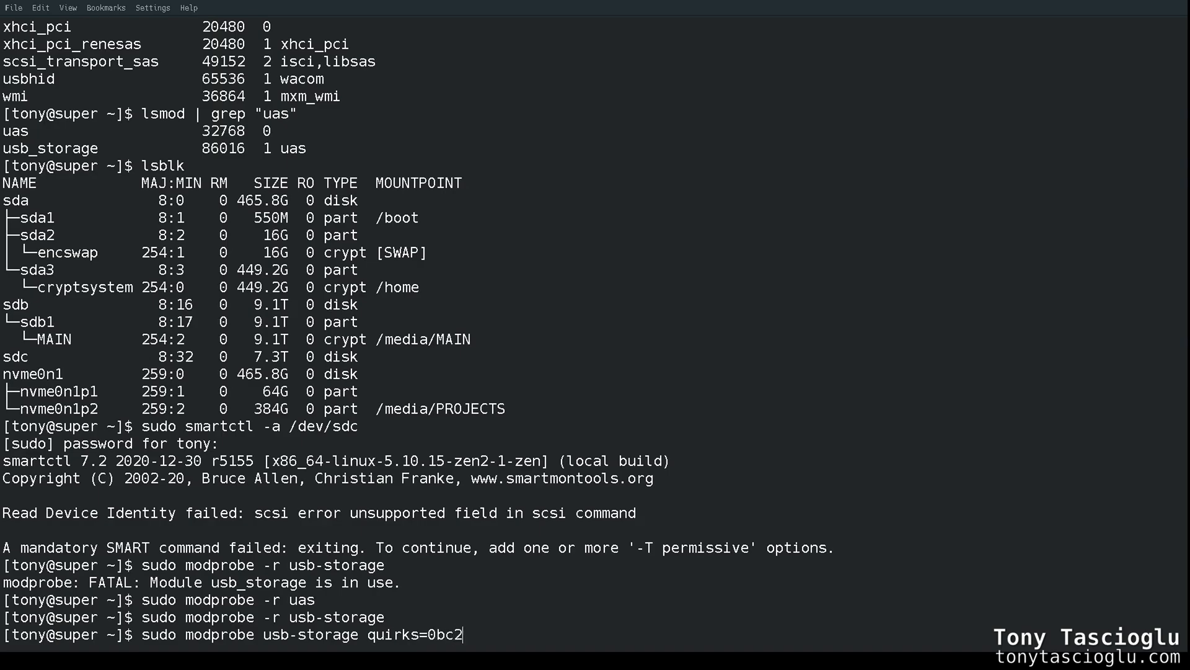
pyautogui.write(':33')
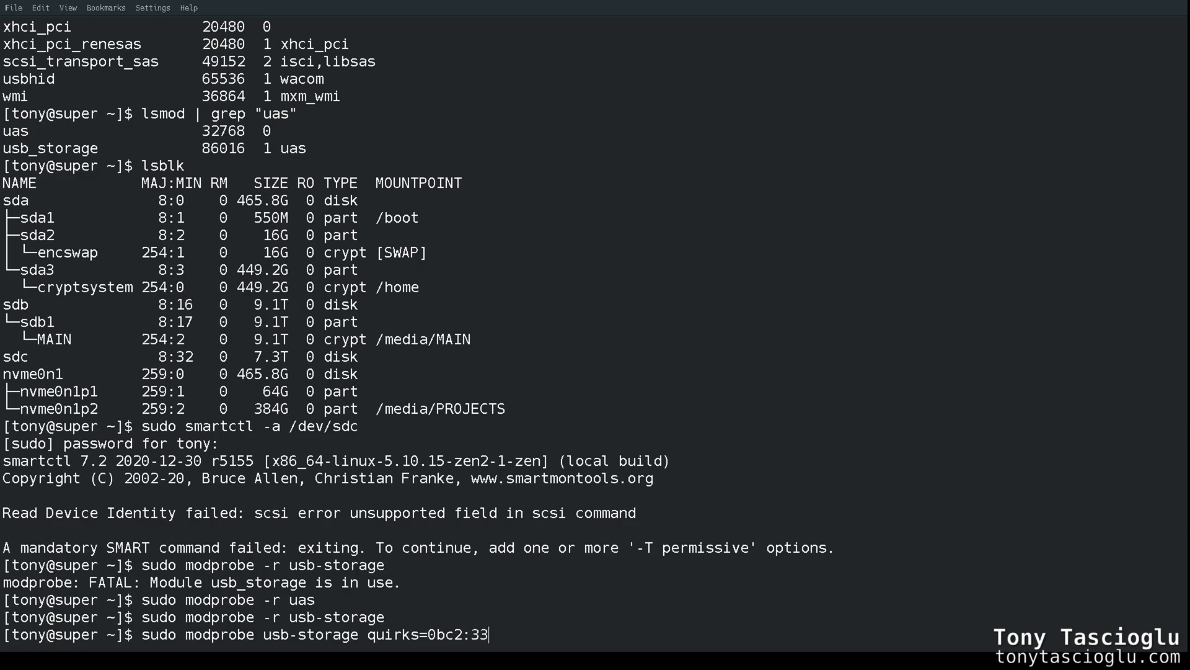
pyautogui.write('a')
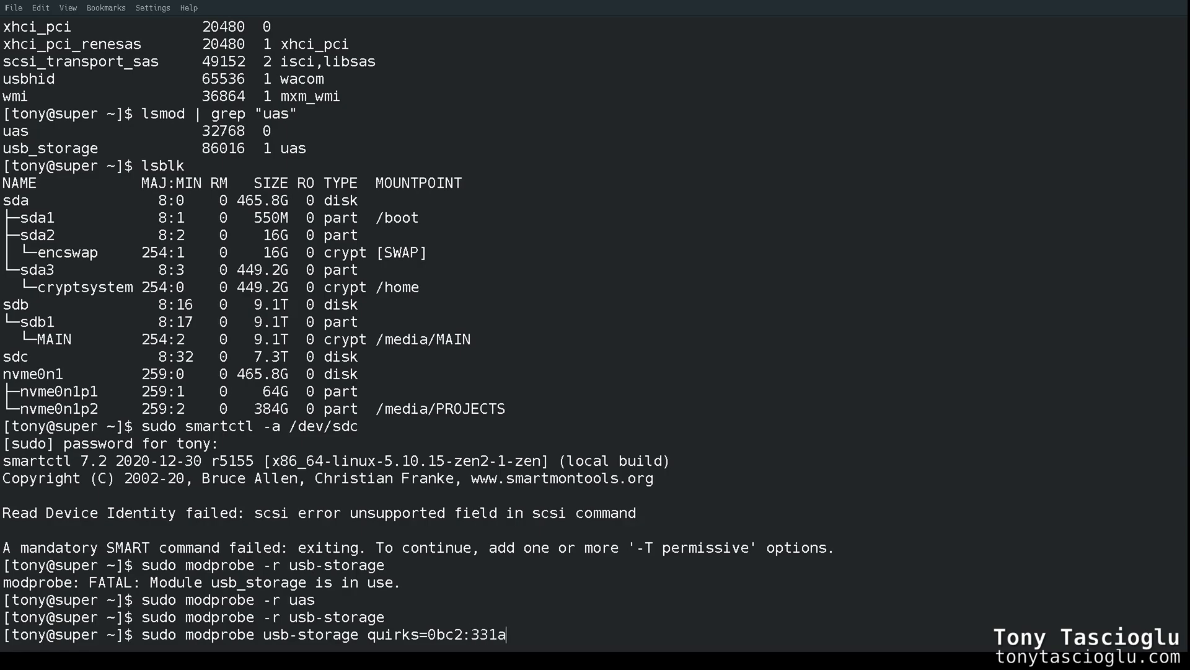
pyautogui.write(':u')
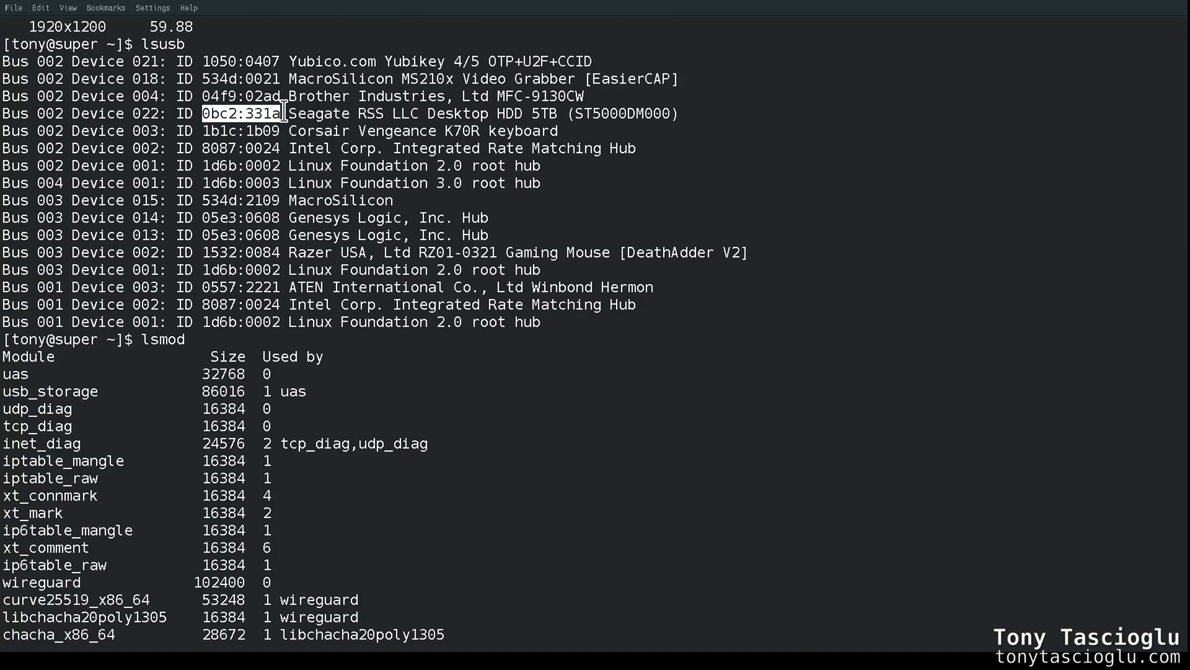
pyautogui.scroll(-3)
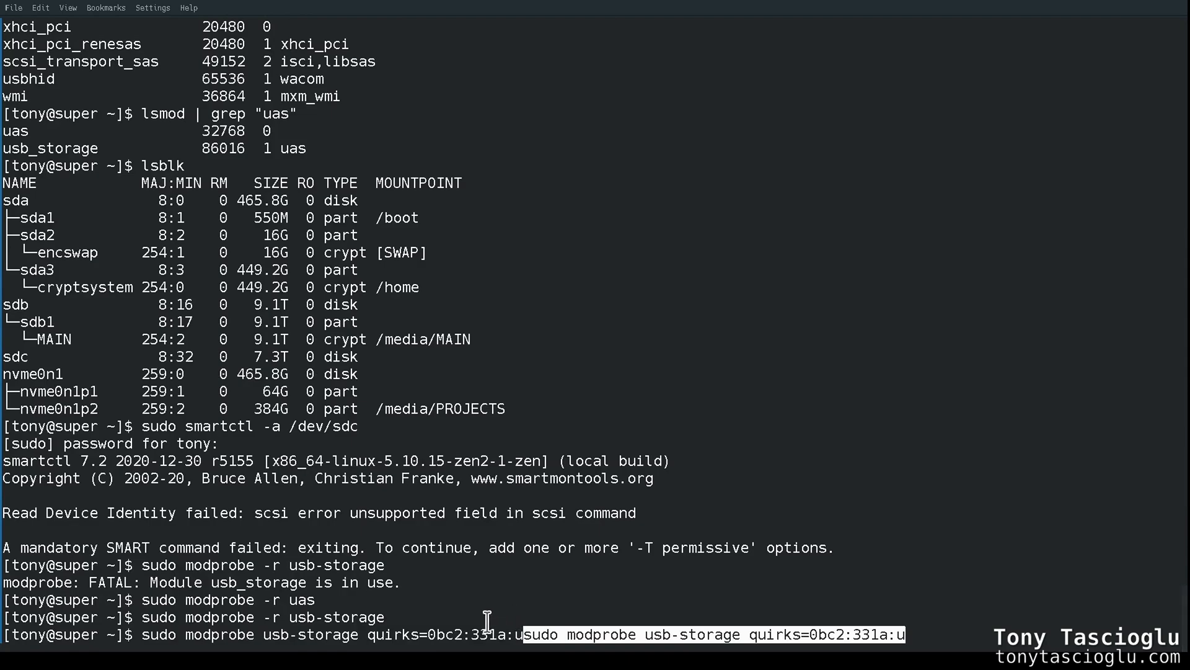
pyautogui.moveTo(715, 571)
pyautogui.write('lsusb')
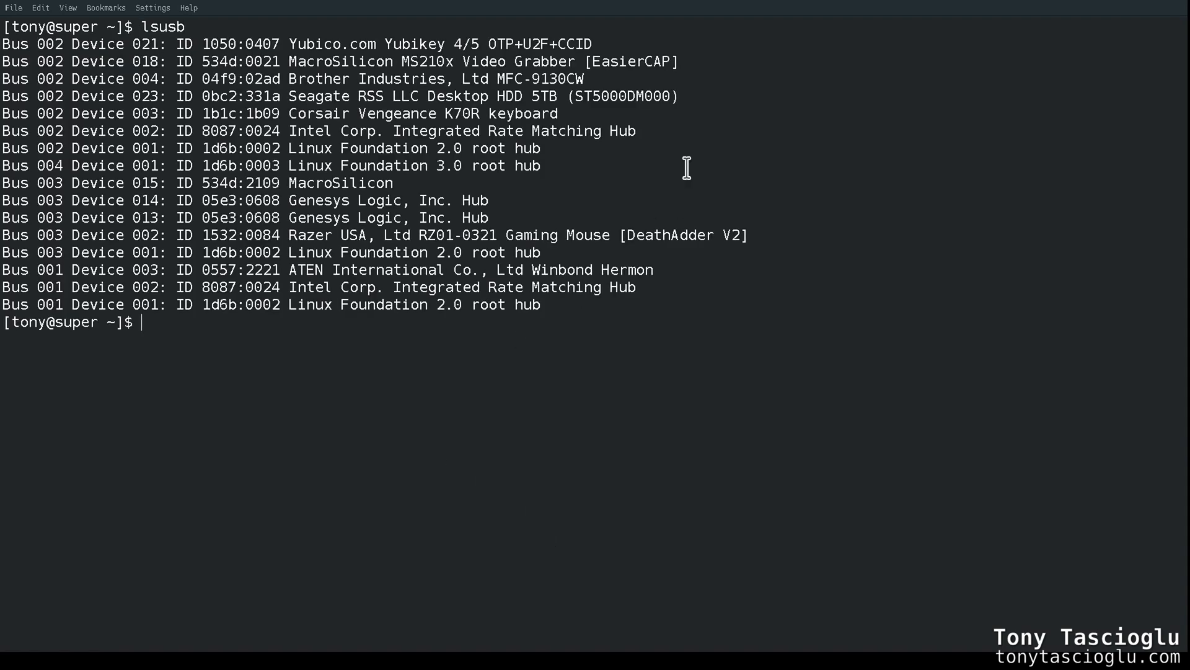
pyautogui.moveTo(471, 174)
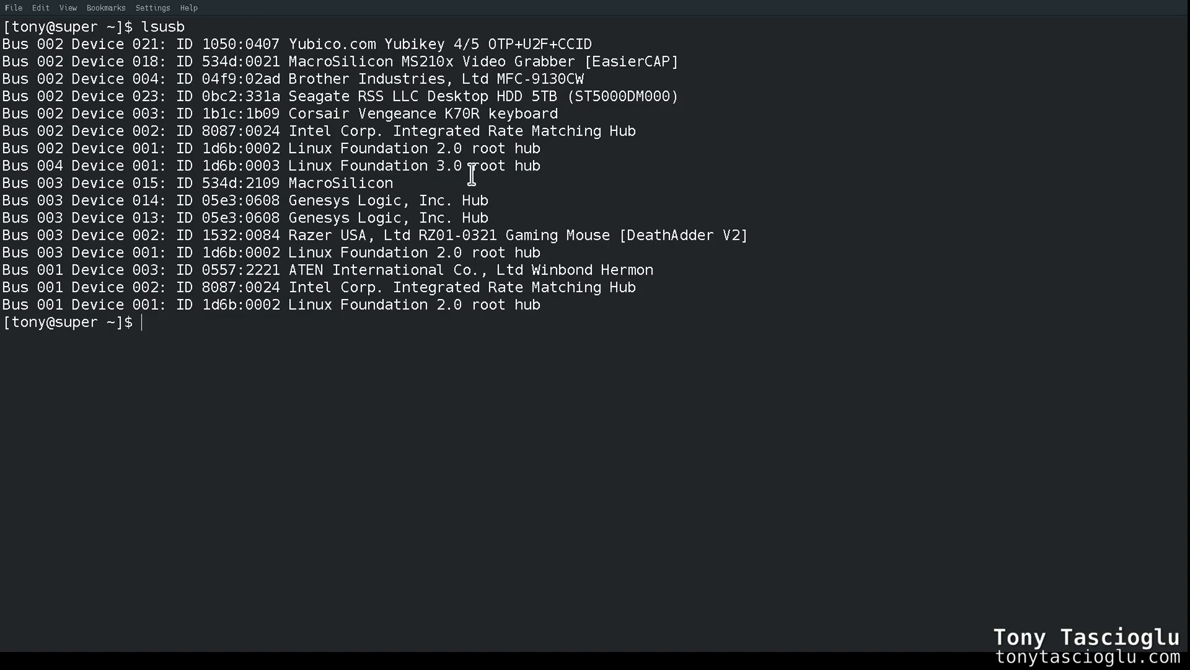
# Confirm sdc is back with lsblk, then run sudo smartctl -a /dev/sdc for the full SMART report
pyautogui.write('lsblk')
pyautogui.write('sudo smart')
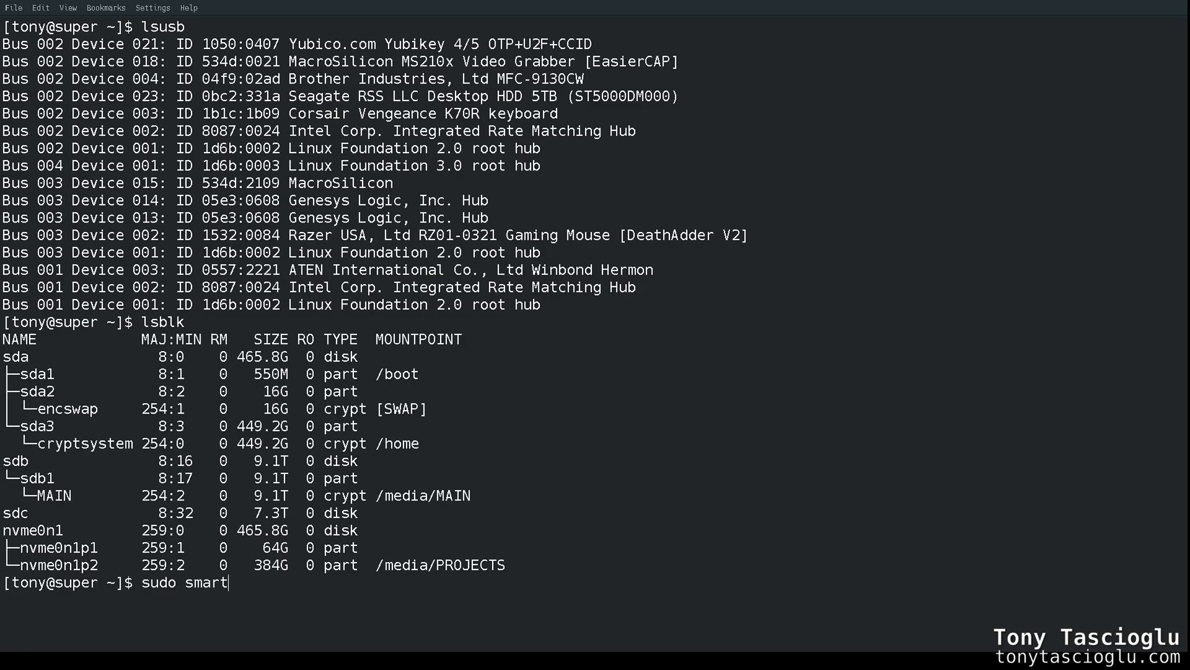
pyautogui.write('ctl -a /dev/')
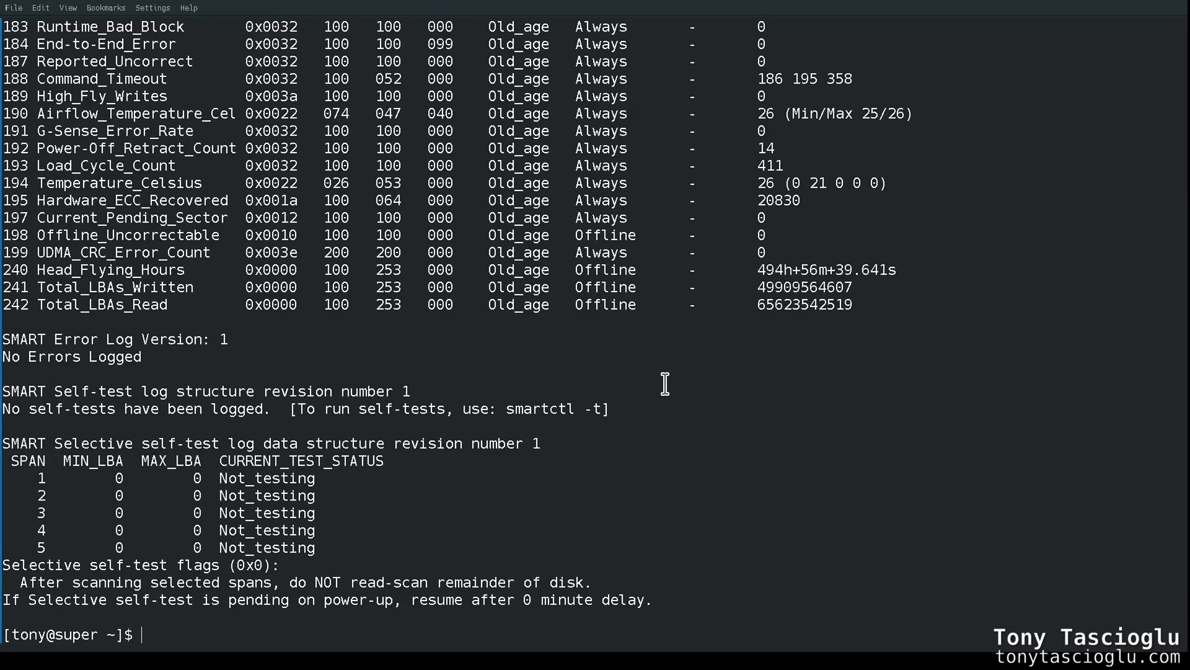
# Scroll the SMART report to the drive identity section and the PASSED health result
pyautogui.scroll(3)
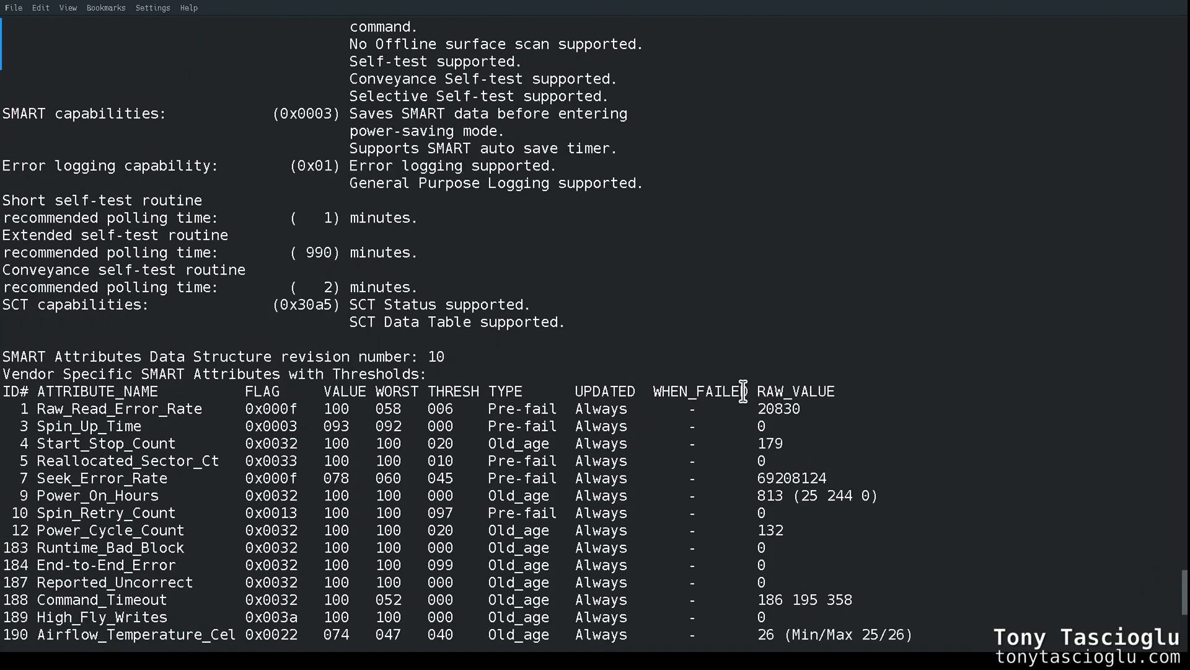
pyautogui.scroll(3)
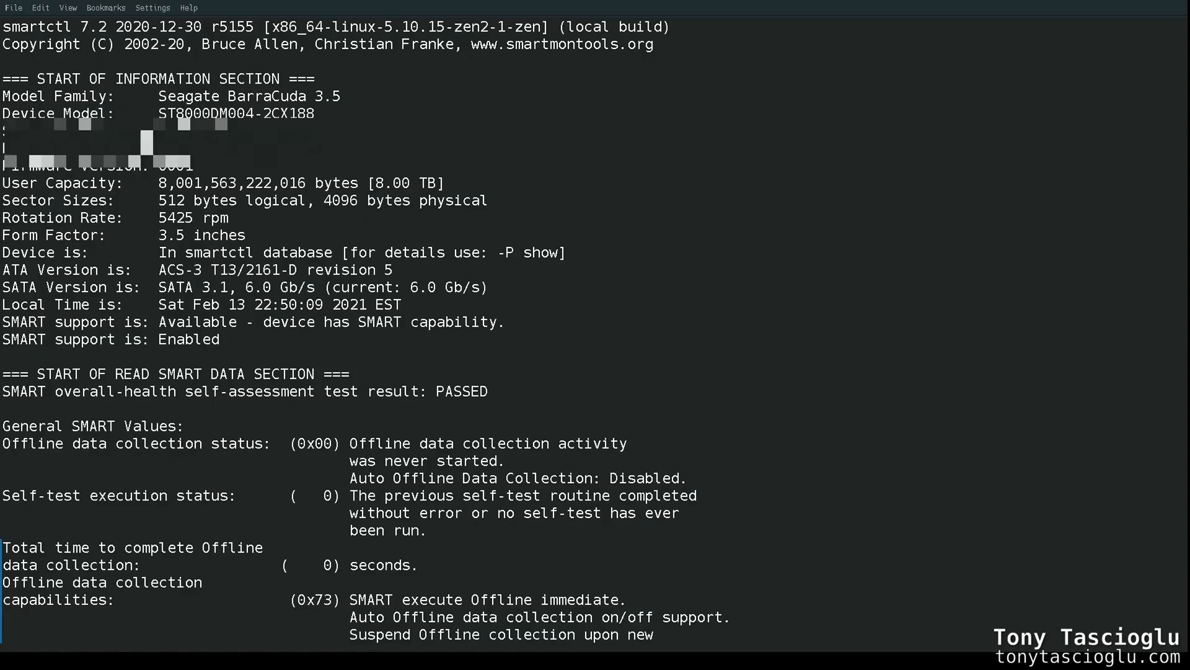
pyautogui.moveTo(135, 104)
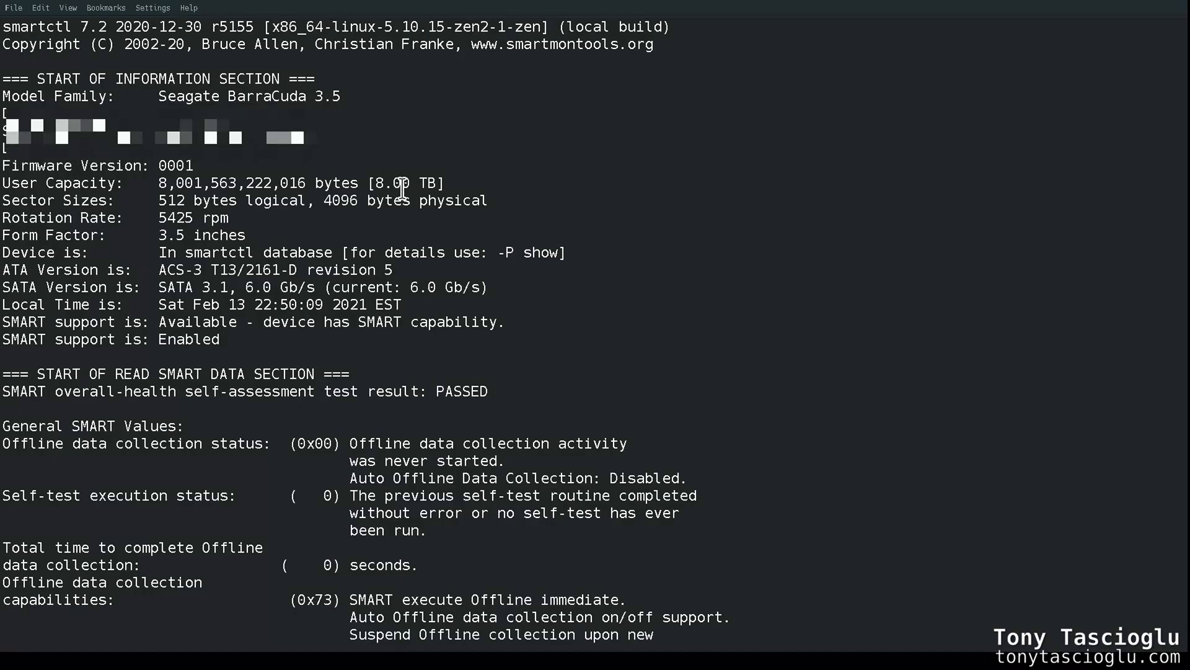
pyautogui.moveTo(394, 201)
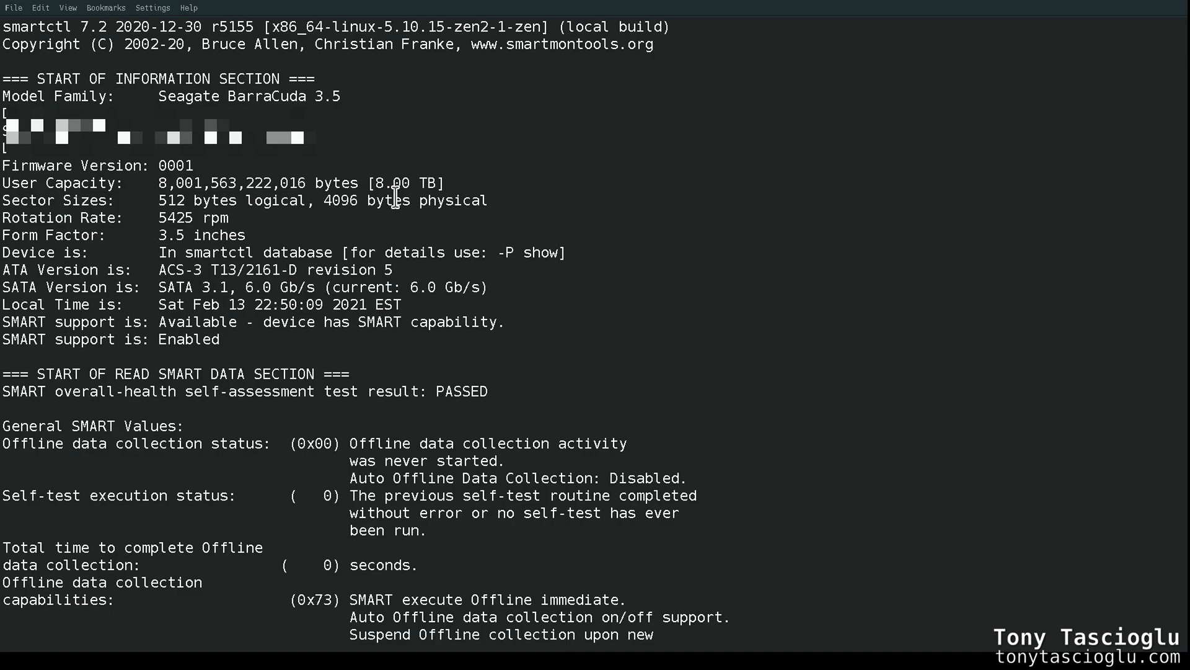
pyautogui.scroll(-3)
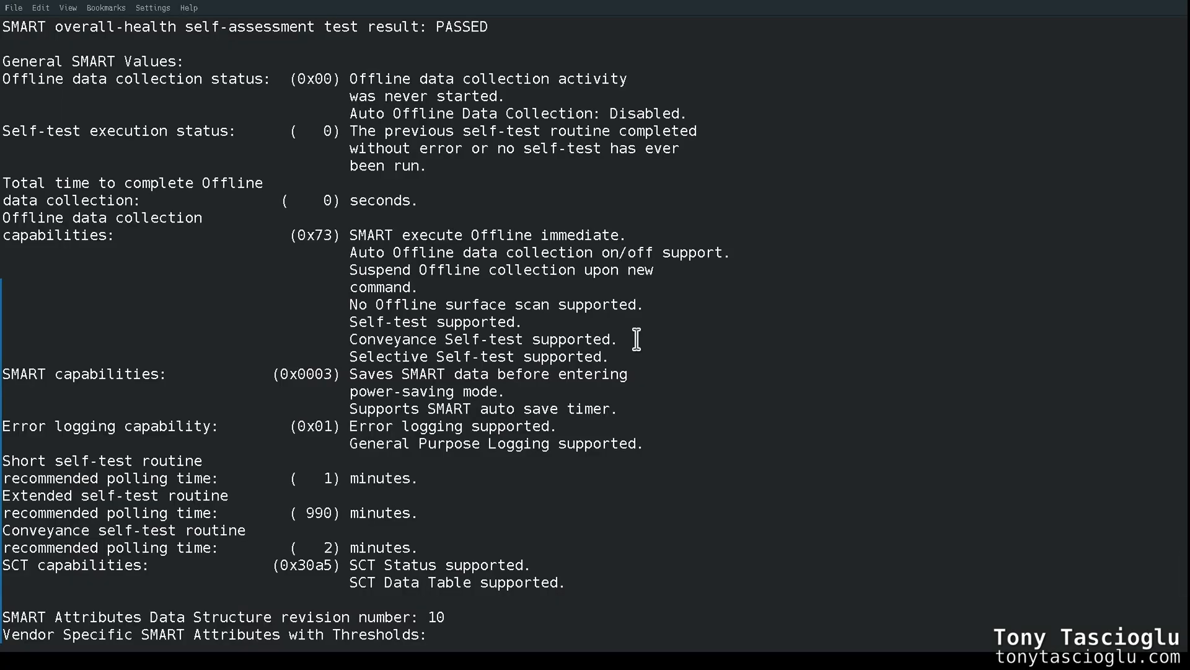
# Scroll to the SMART attributes table and mark the Raw_Read_Error_Rate and Hardware_ECC_Recovered values
pyautogui.scroll(-3)
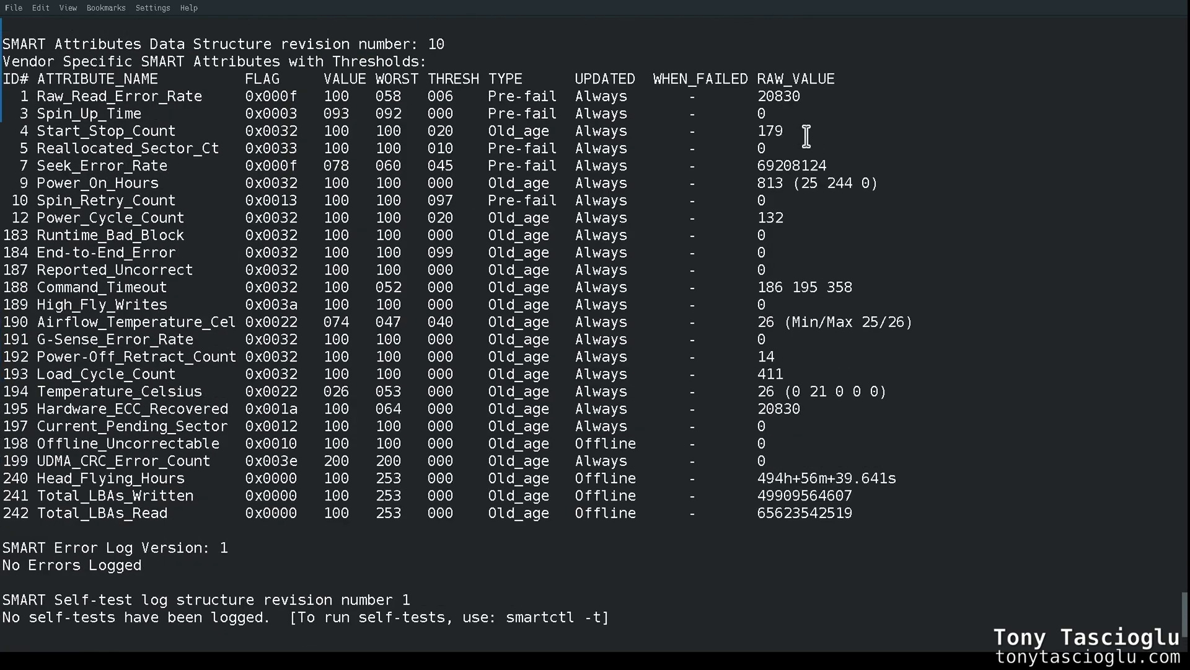
pyautogui.moveTo(754, 161)
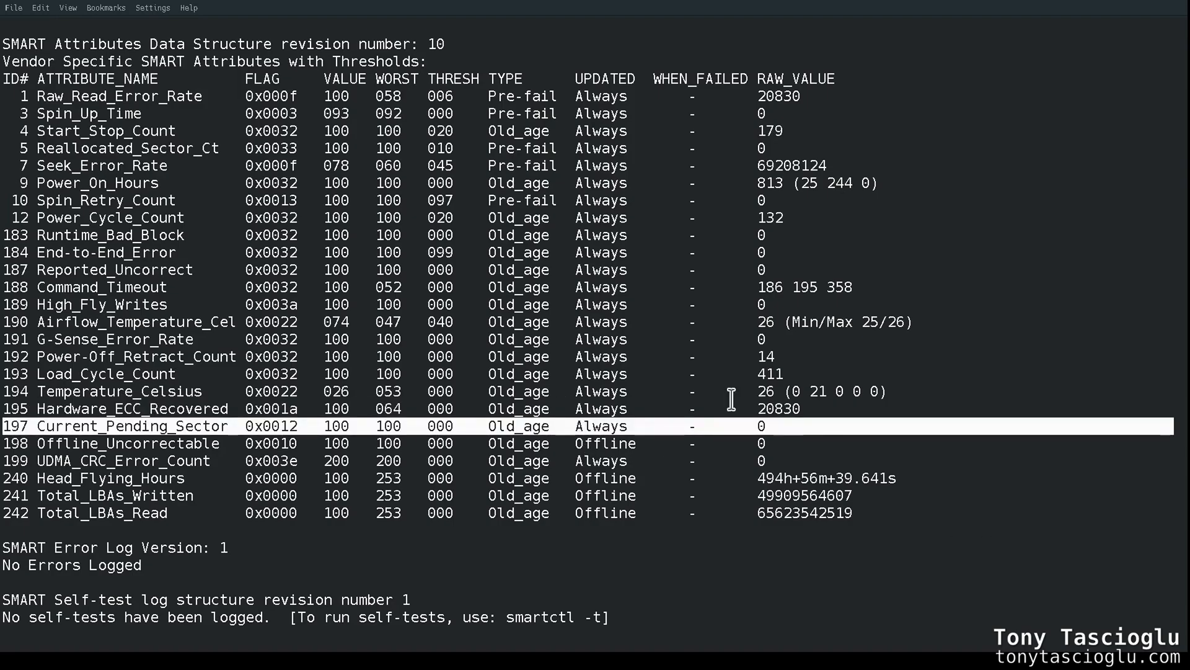
pyautogui.moveTo(845, 184)
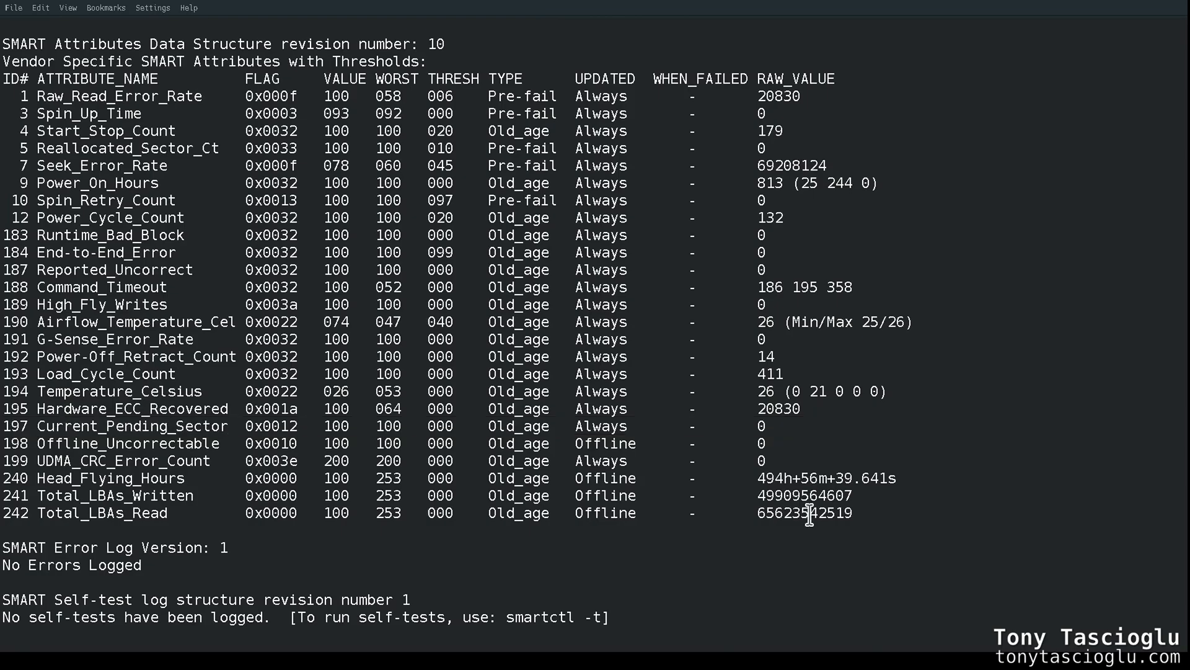
pyautogui.moveTo(887, 182)
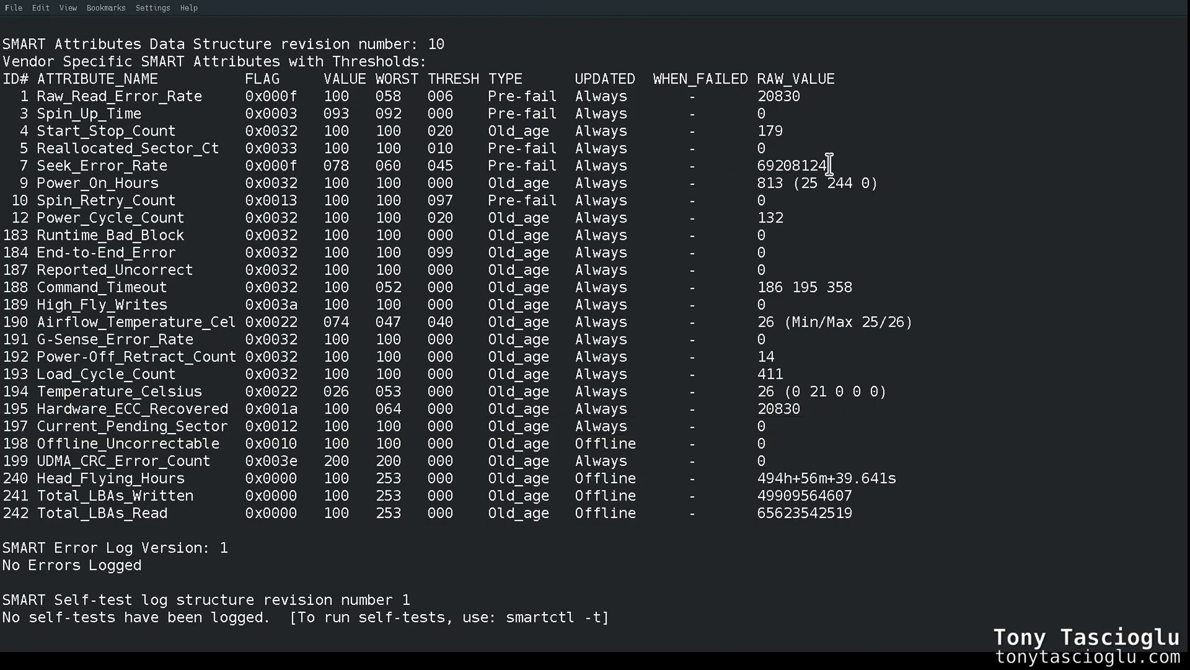
pyautogui.moveTo(801, 105)
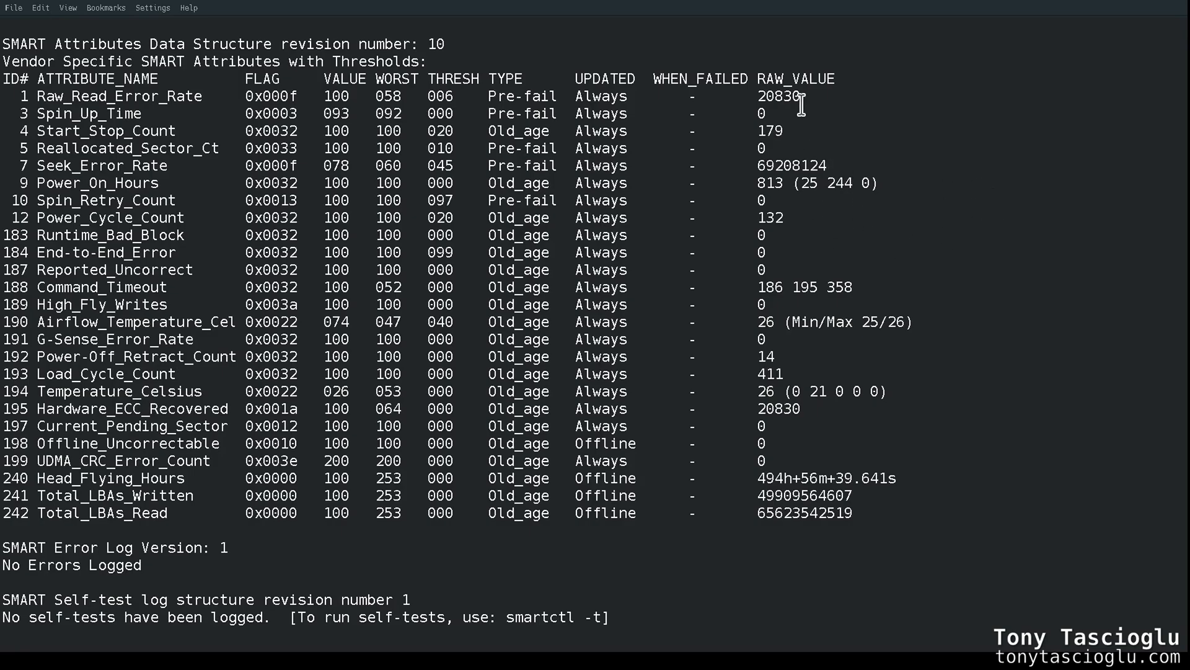
pyautogui.doubleClick(778, 96)
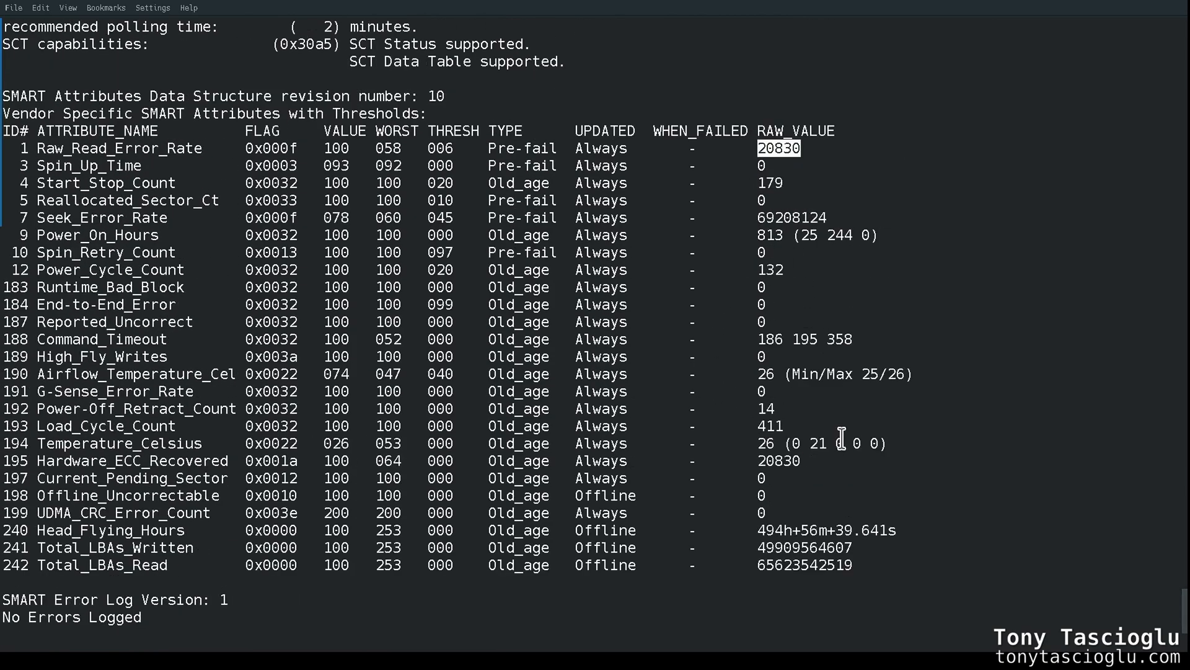
pyautogui.click(814, 460)
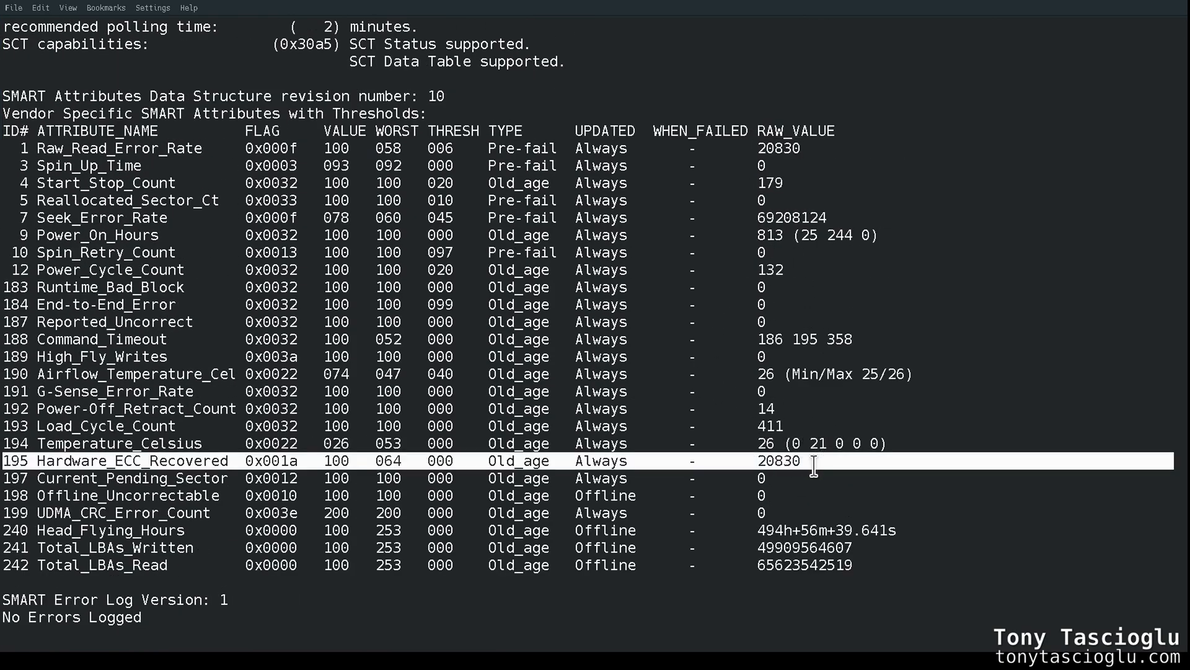